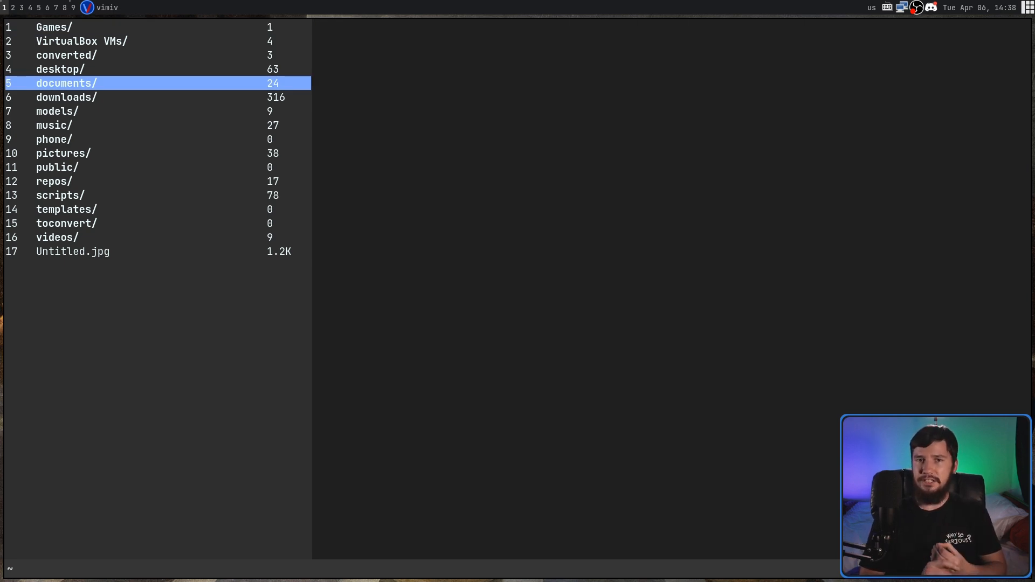
mouse_move(360, 222)
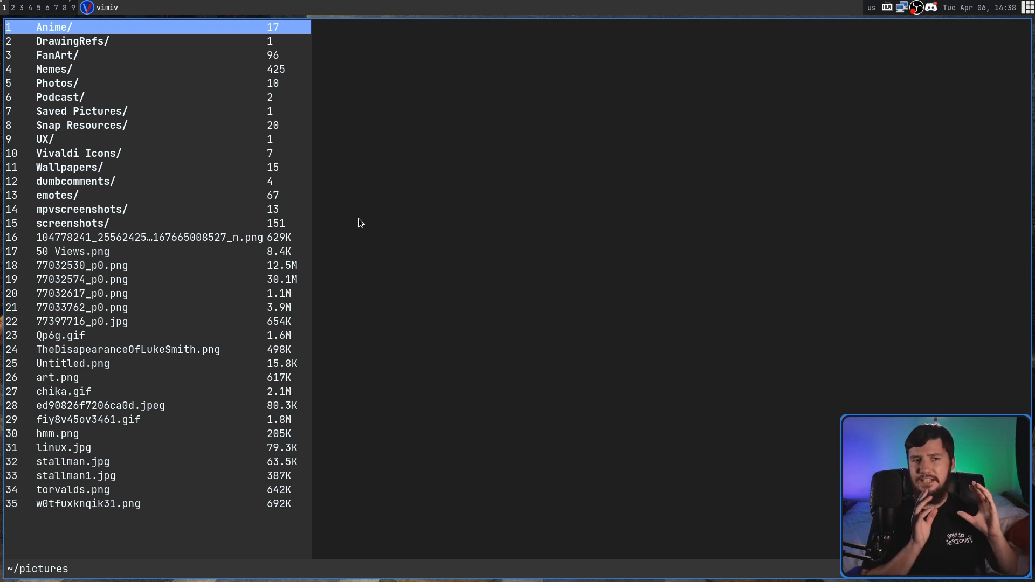
Select TheDisapearanceOfLukeSmith.png in the library so its preview appears
key("j")
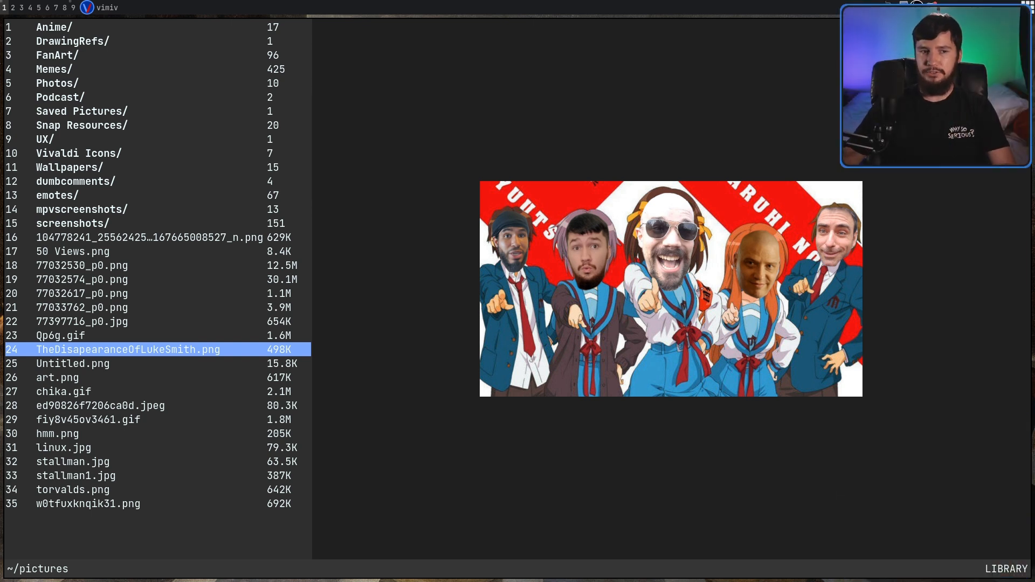
key("Return")
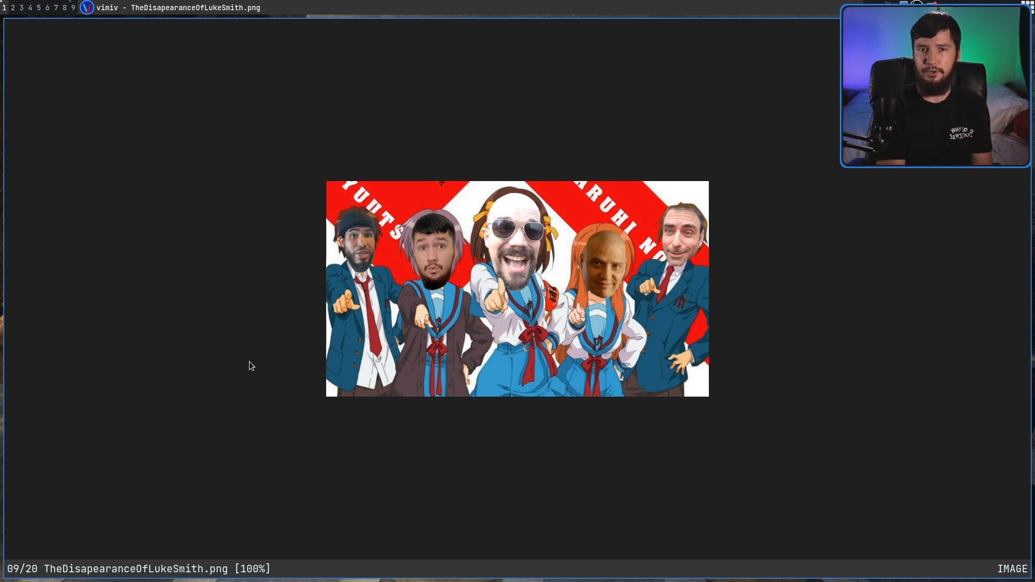
mouse_move(538, 389)
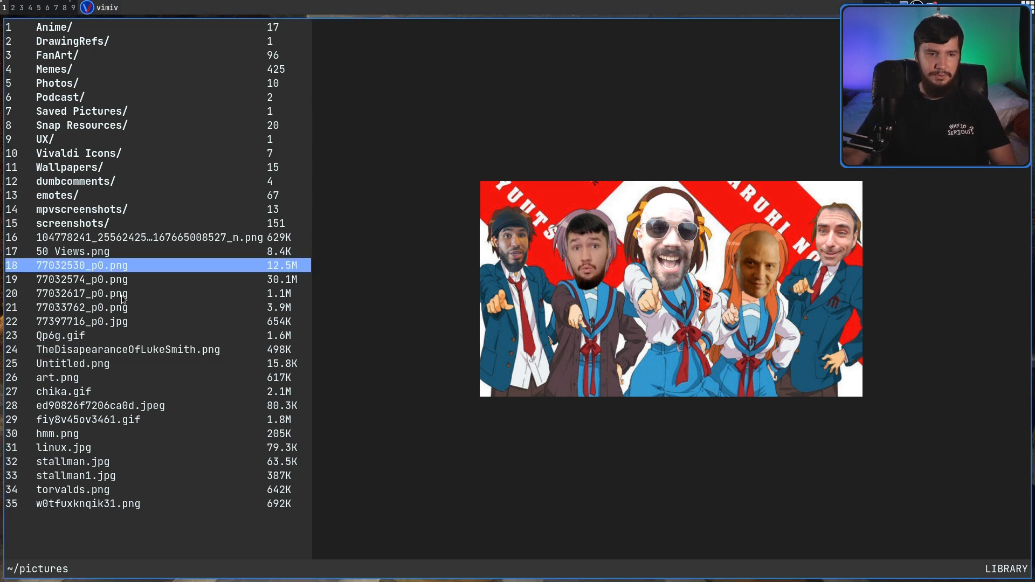
Preview the penguin comic, then search the file names for 'st' to mark the stallman images
key("Return")
type("/")
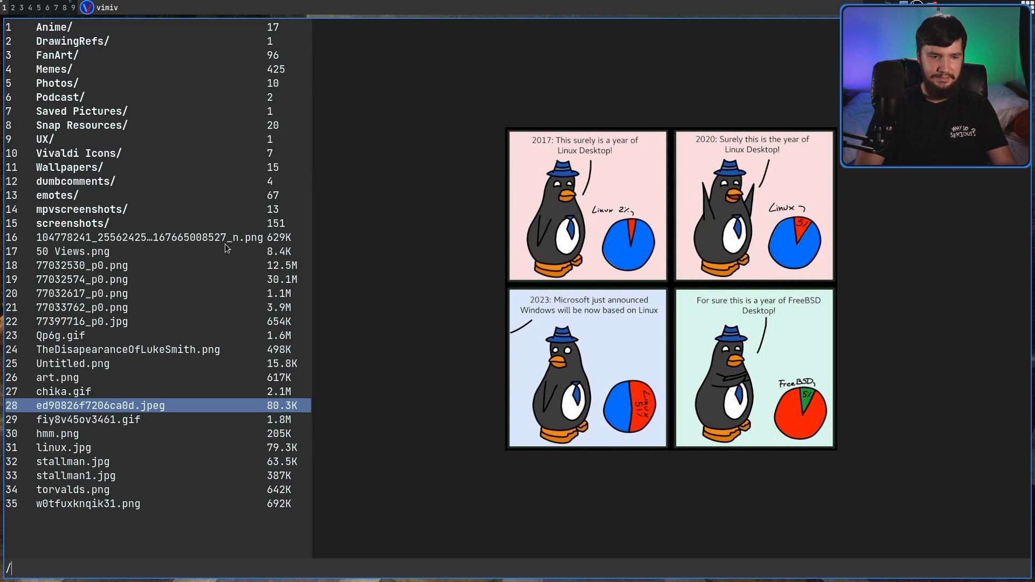
type("st")
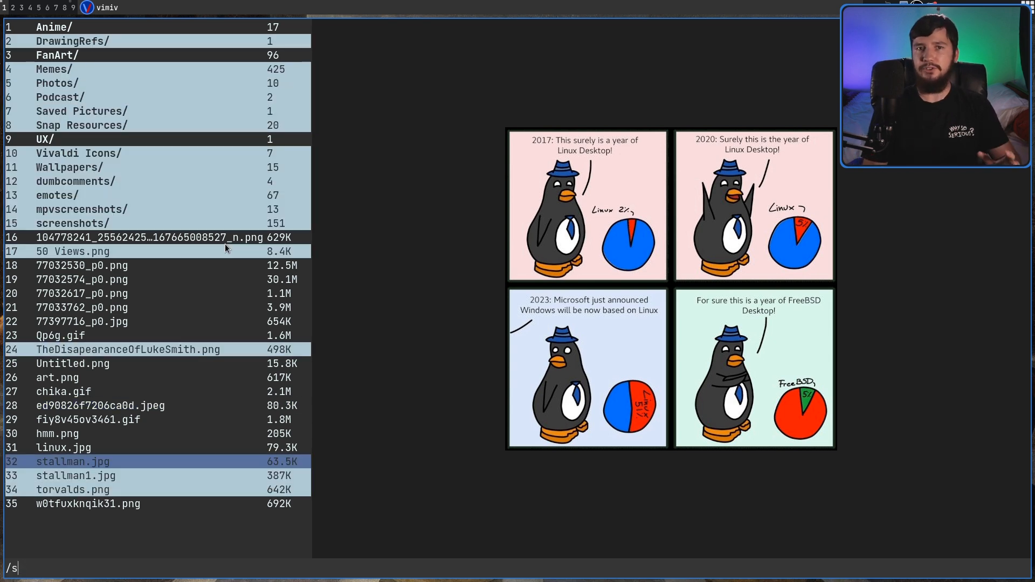
type("t")
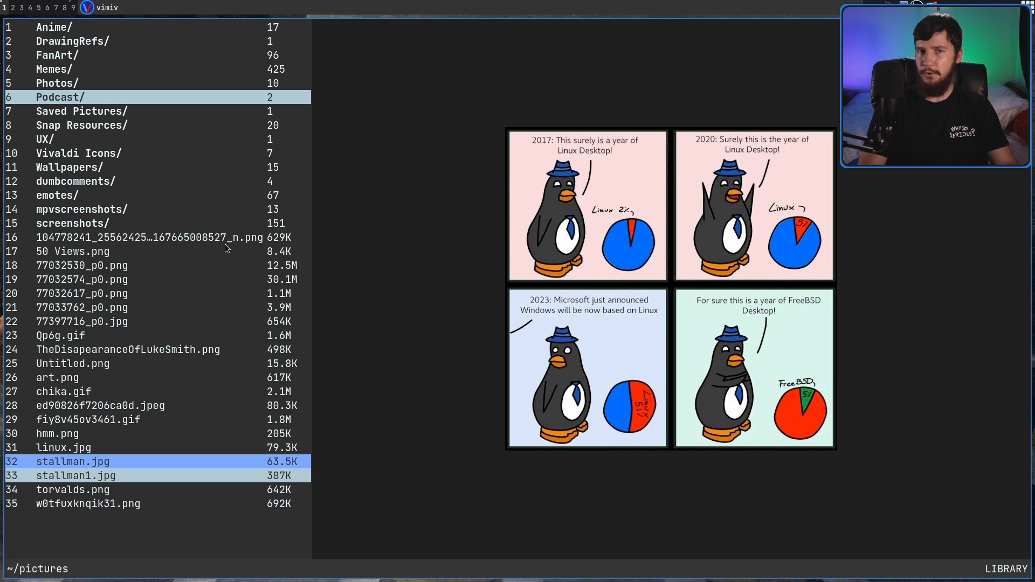
Preview stallman1.jpg, then move on to 77032530_p0.png and preview it
key("j")
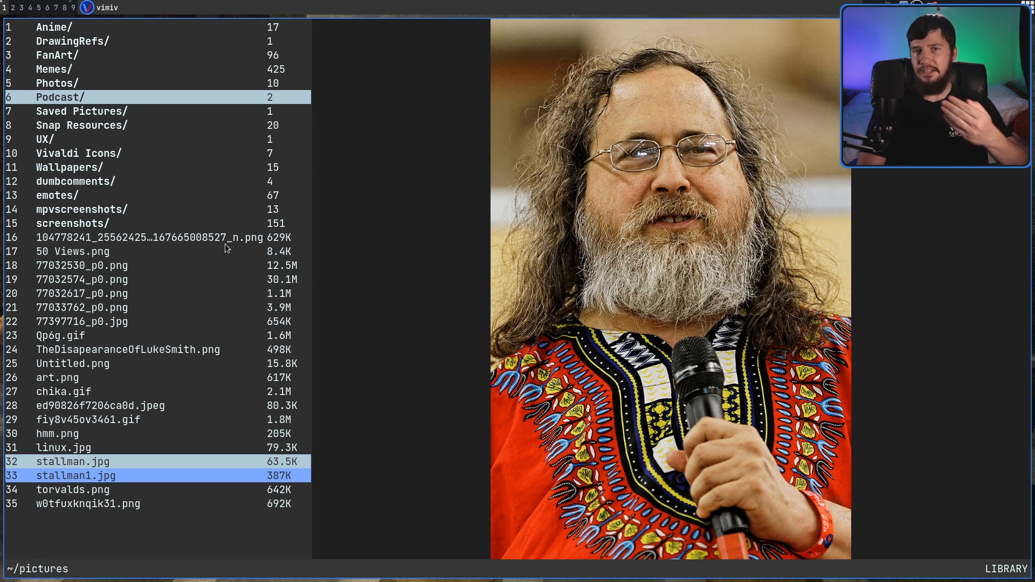
key("j")
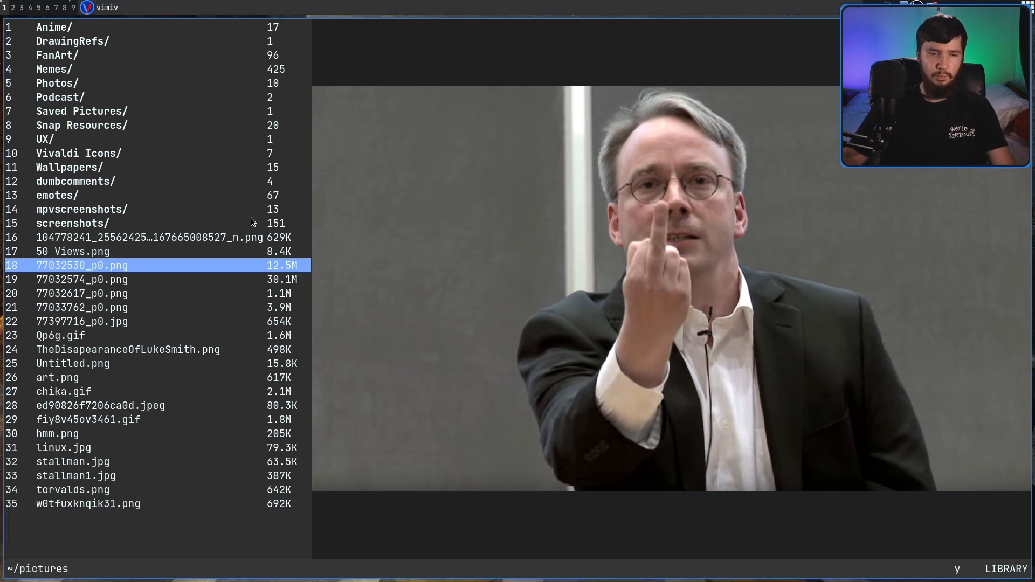
Copy the full path of 77032530_p0.png for pasting at the terminal prompt
key("y")
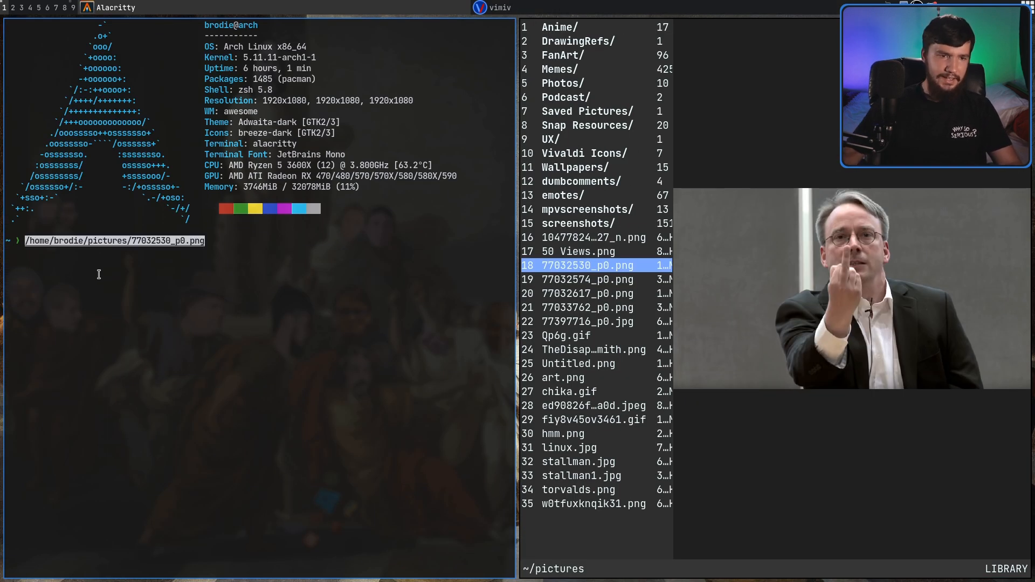
mouse_move(200, 255)
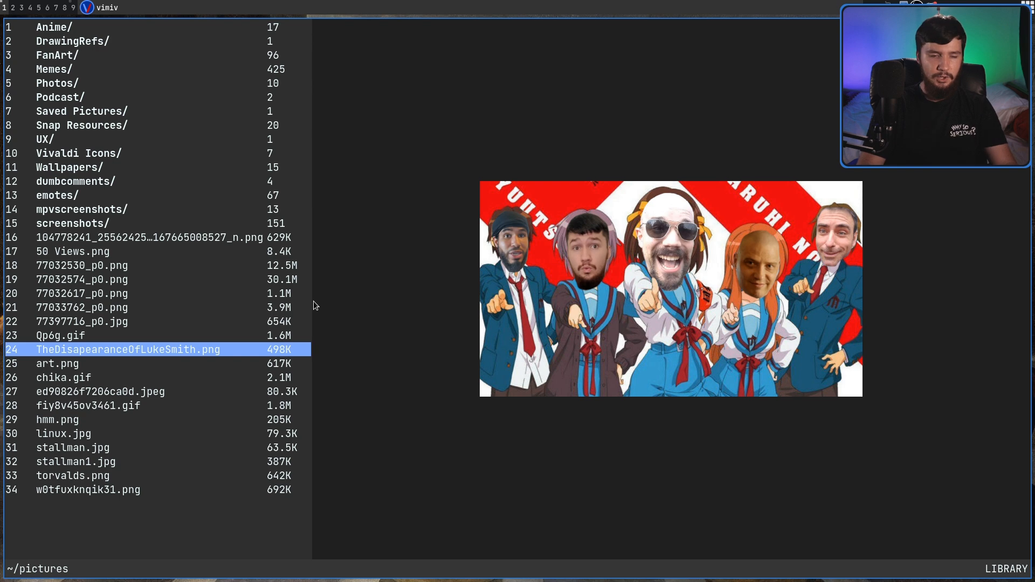
Run :keybindings to show the pop-up mapping every key to its command
type(":keybindings")
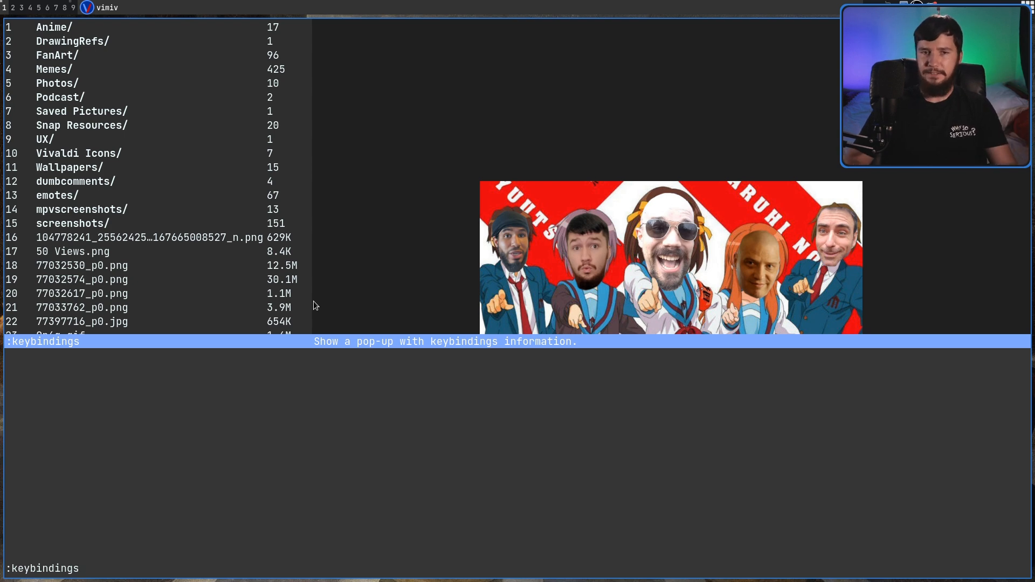
key("Return")
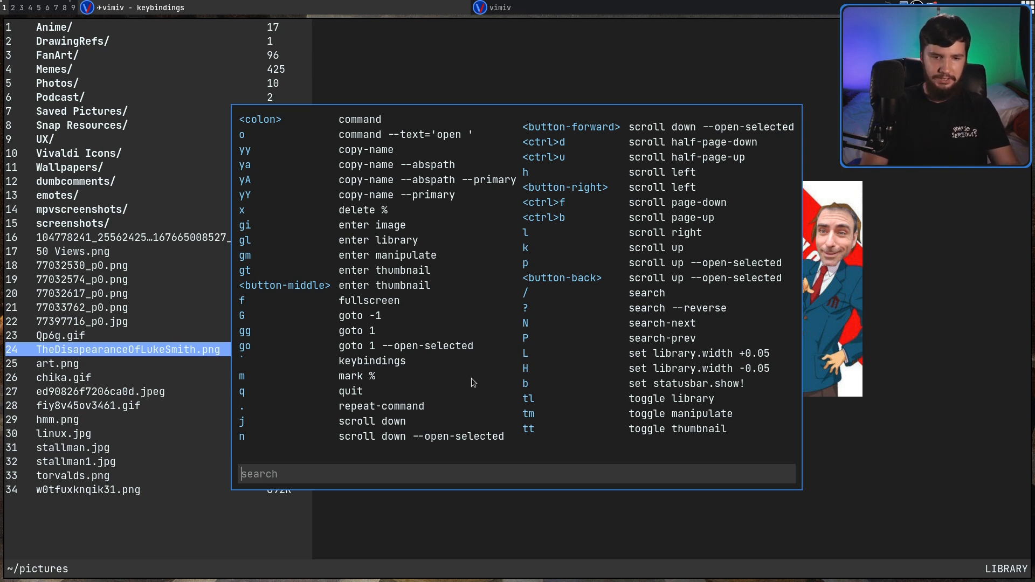
Search the keybindings pop-up for 'lib' to find library-related commands
type("liba")
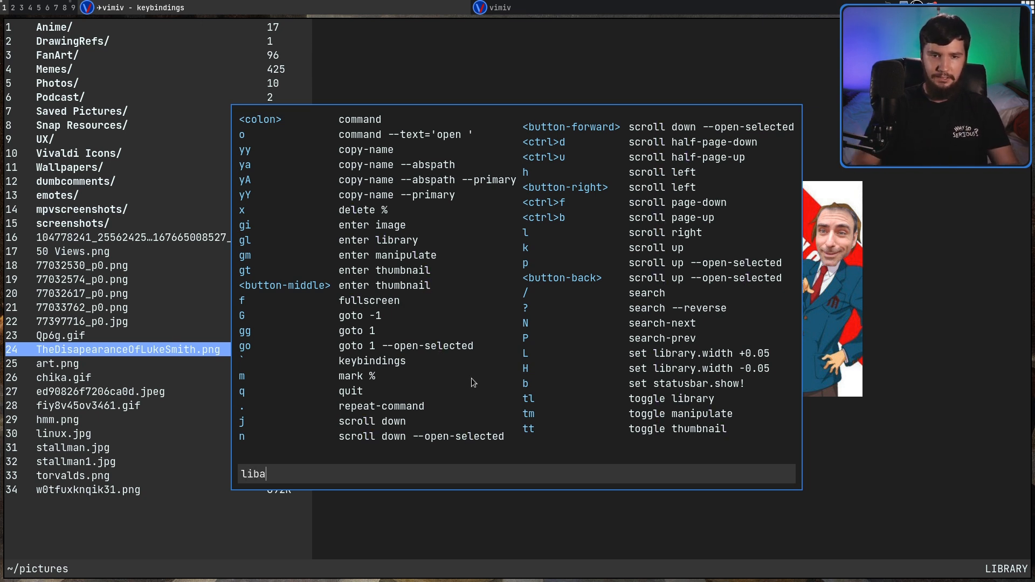
key("BackSpace")
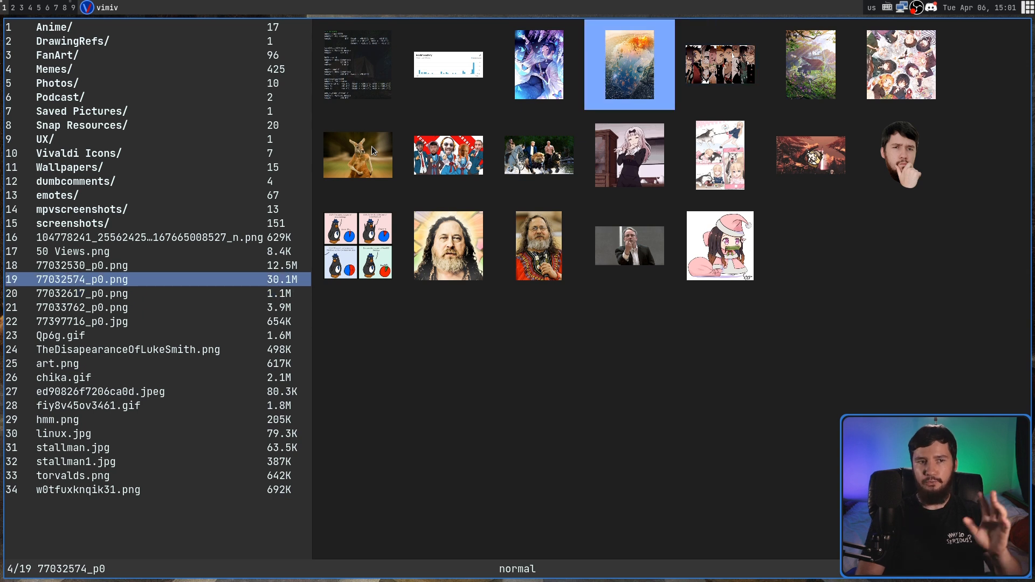
key("j")
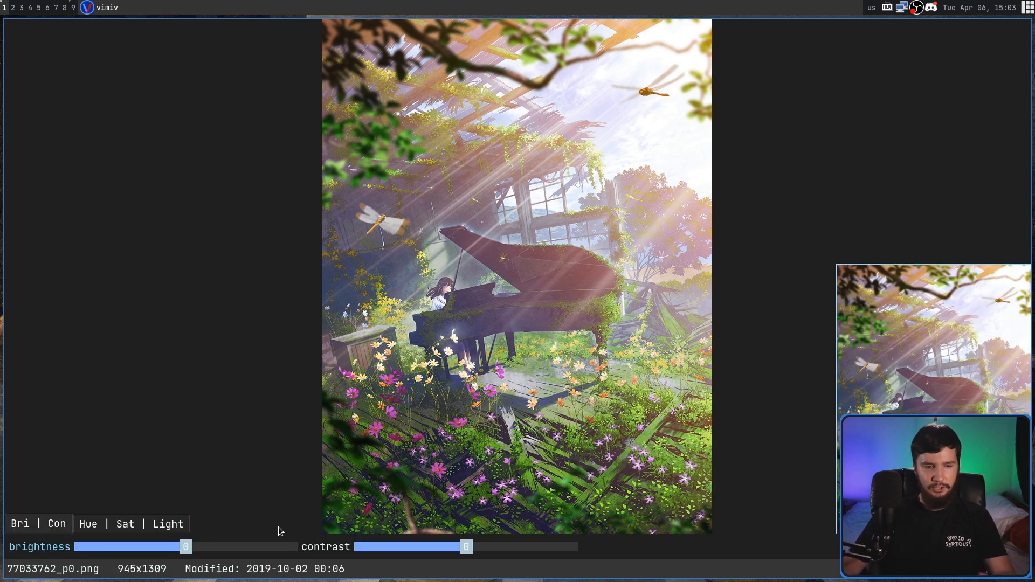
mouse_move(275, 525)
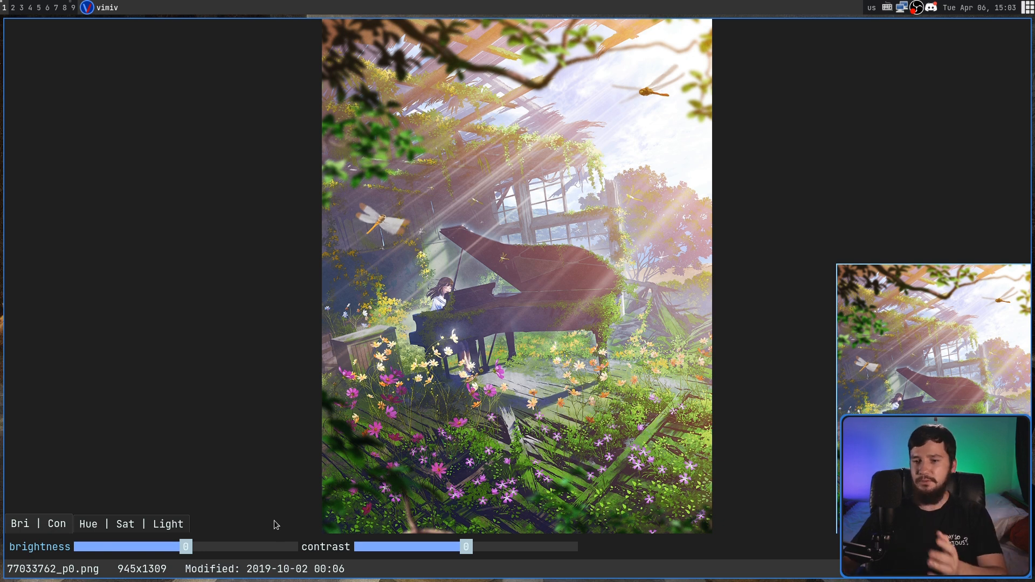
mouse_move(273, 407)
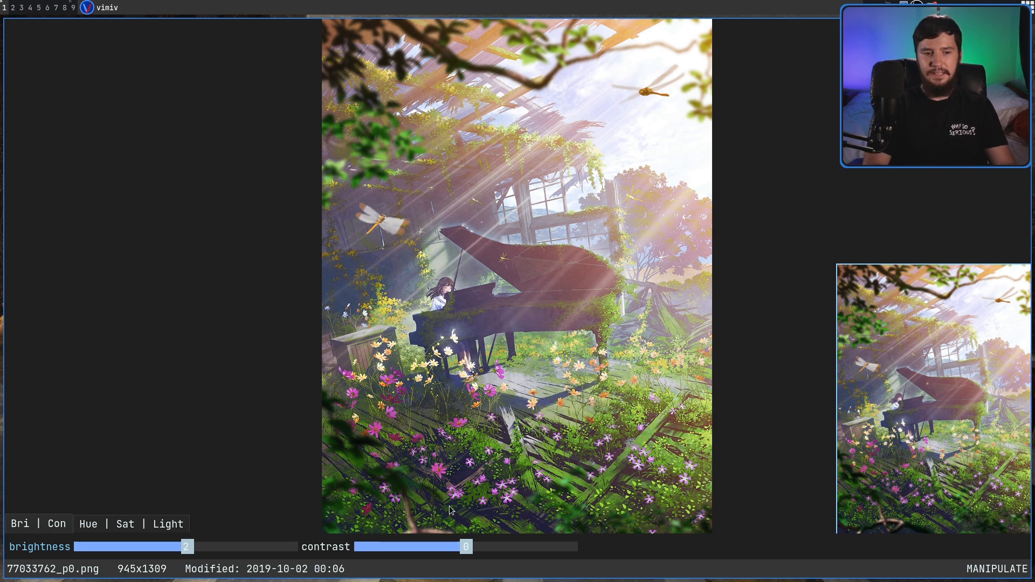
Adjust the piano picture's brightness slider back and forth until it settles at 53
left_click_drag(186, 546, 216, 546)
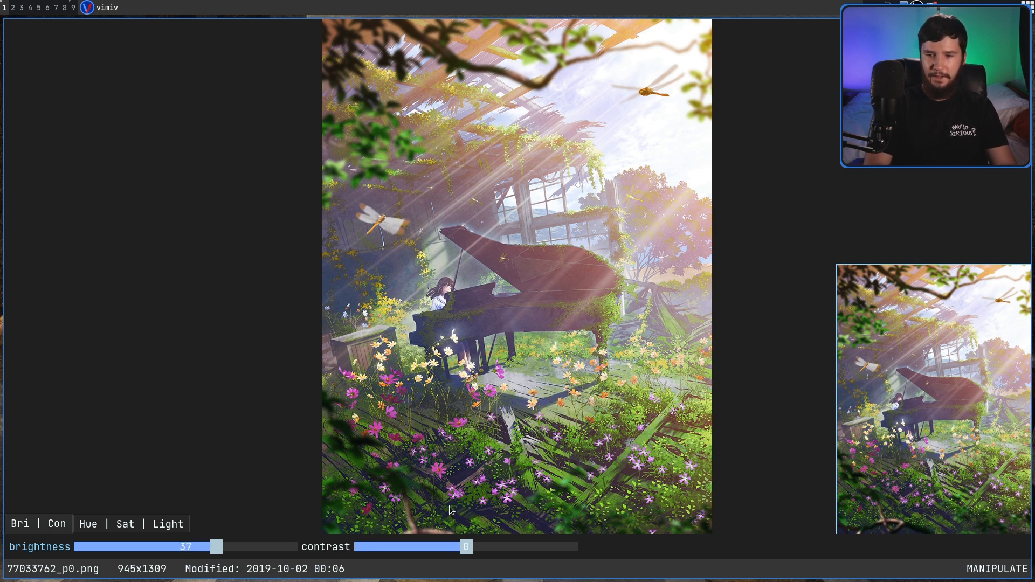
left_click_drag(215, 547, 228, 546)
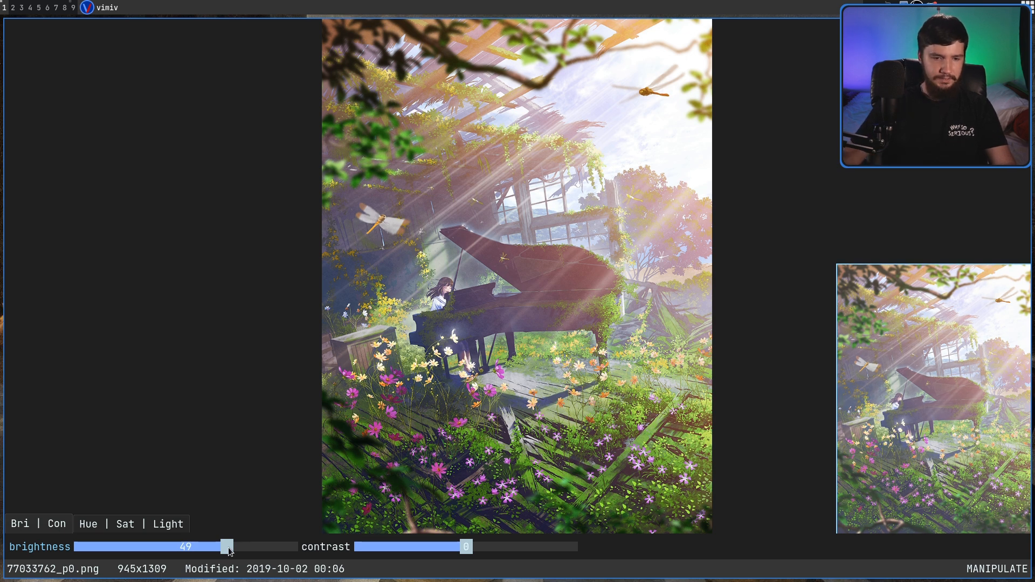
left_click_drag(224, 547, 185, 546)
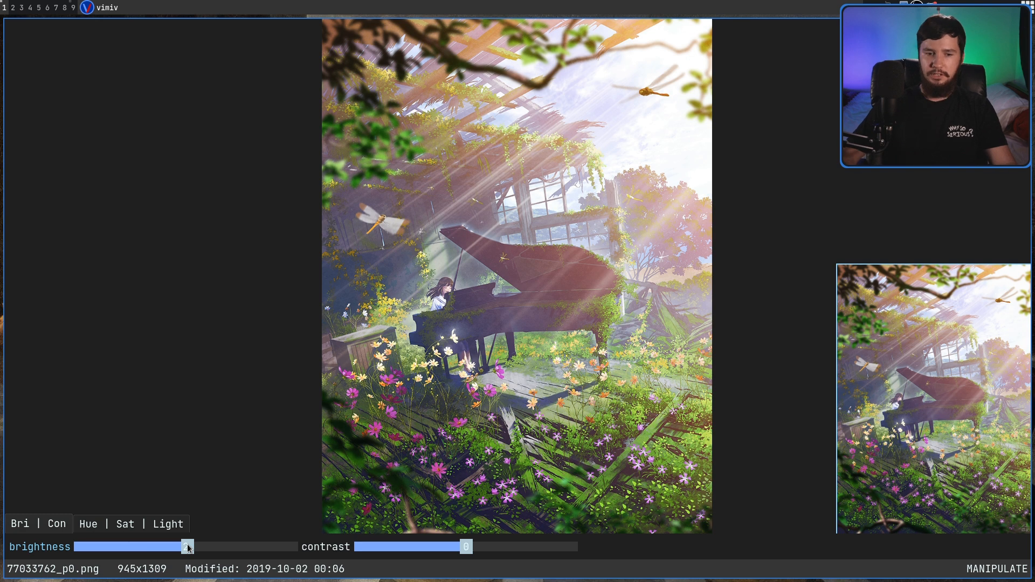
left_click_drag(187, 546, 202, 546)
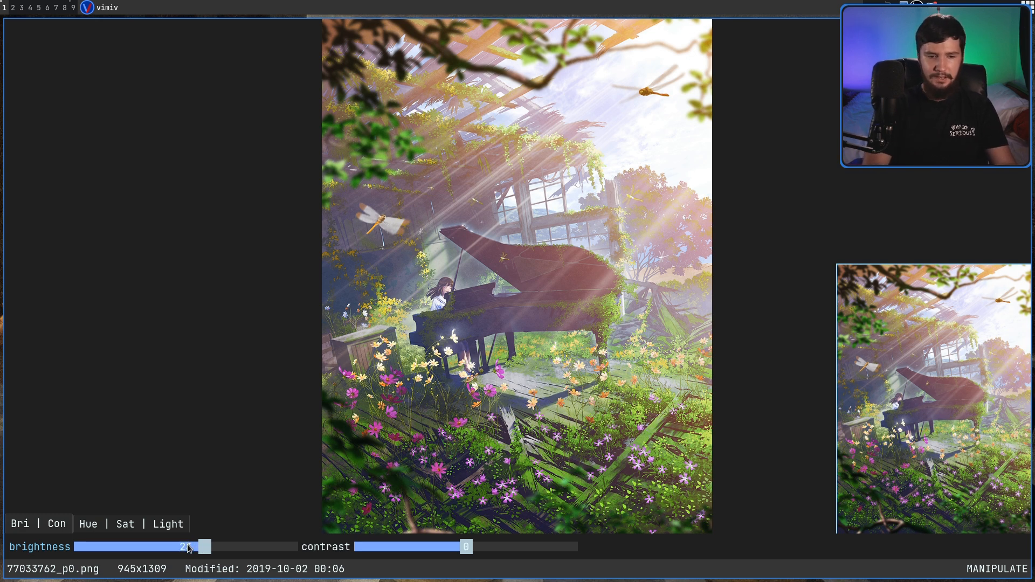
left_click_drag(190, 547, 210, 547)
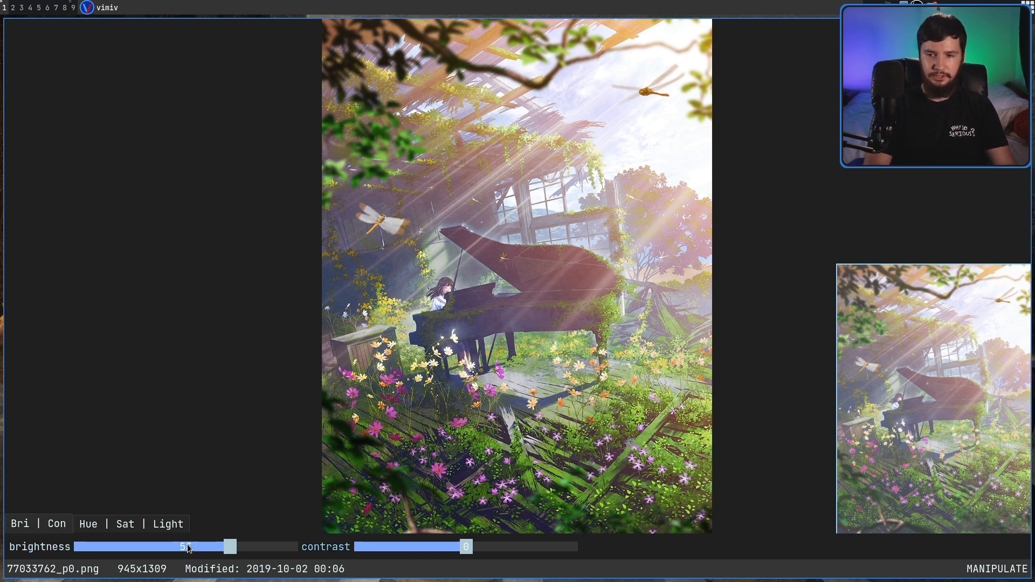
Raise the picture's contrast to 65
left_click_drag(463, 547, 482, 546)
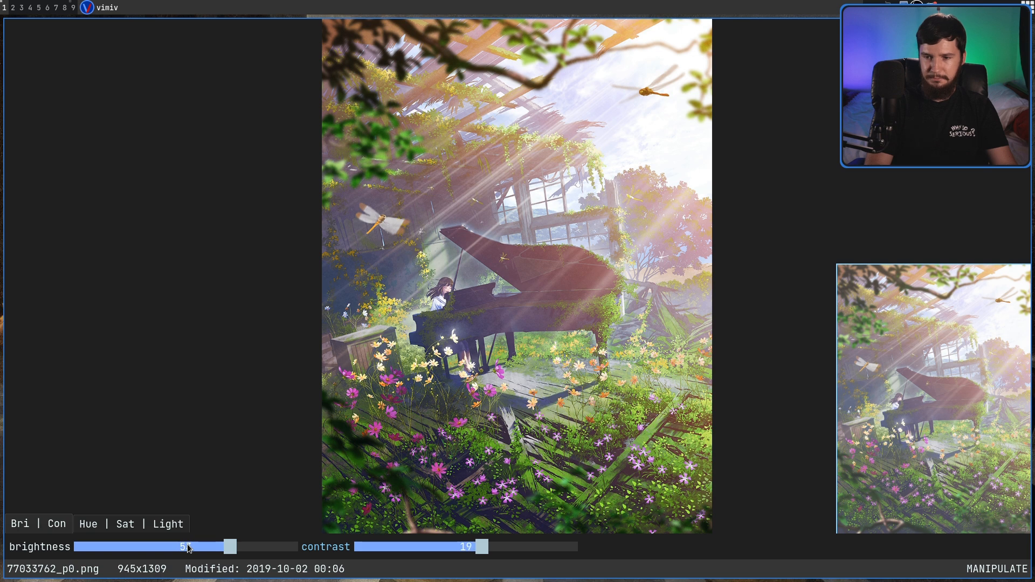
left_click_drag(481, 547, 520, 546)
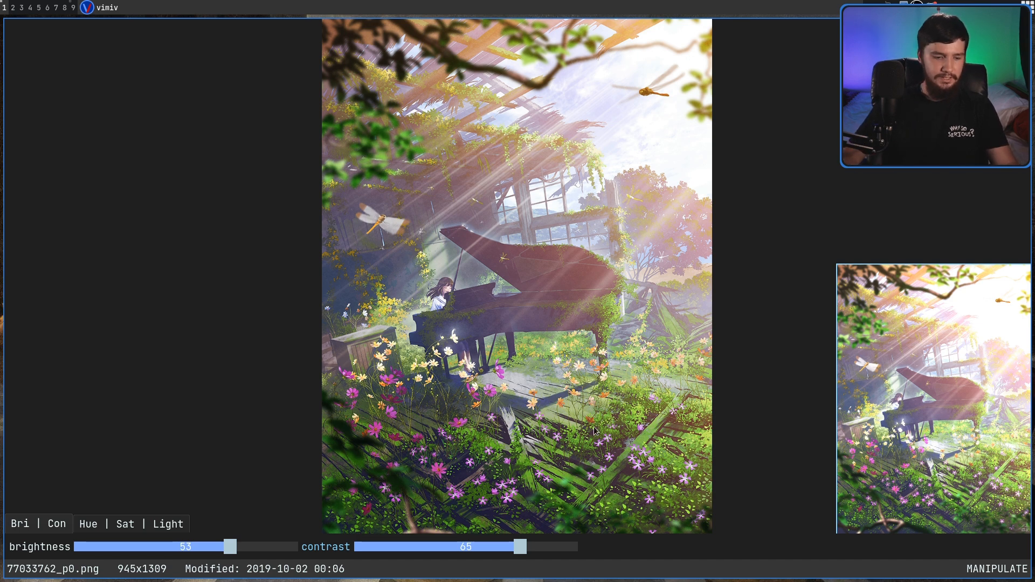
Switch to Hue | Sat | Light adjustments and boost the saturation to 36
left_click(88, 524)
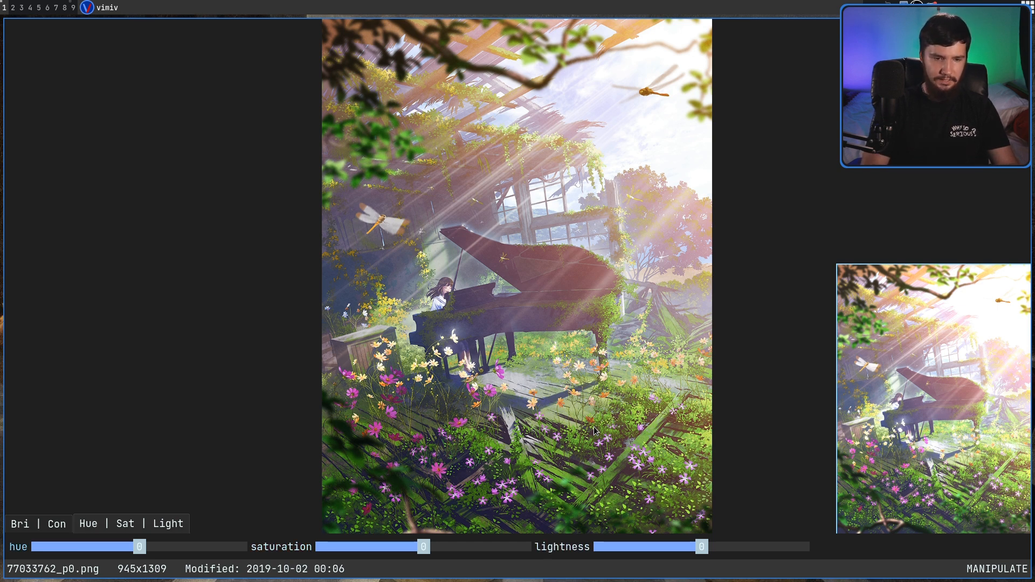
left_click_drag(423, 547, 433, 547)
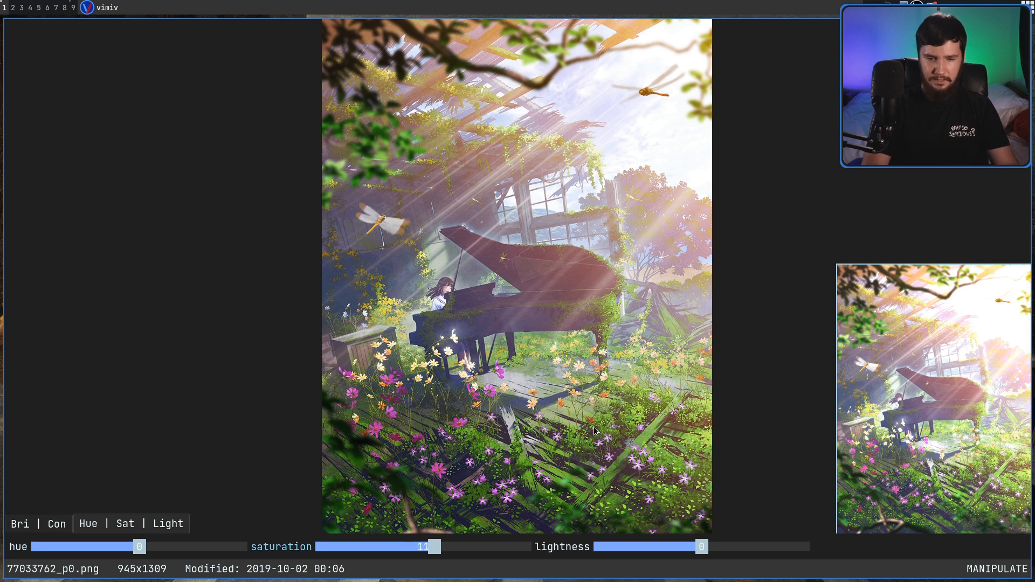
left_click_drag(423, 545, 463, 546)
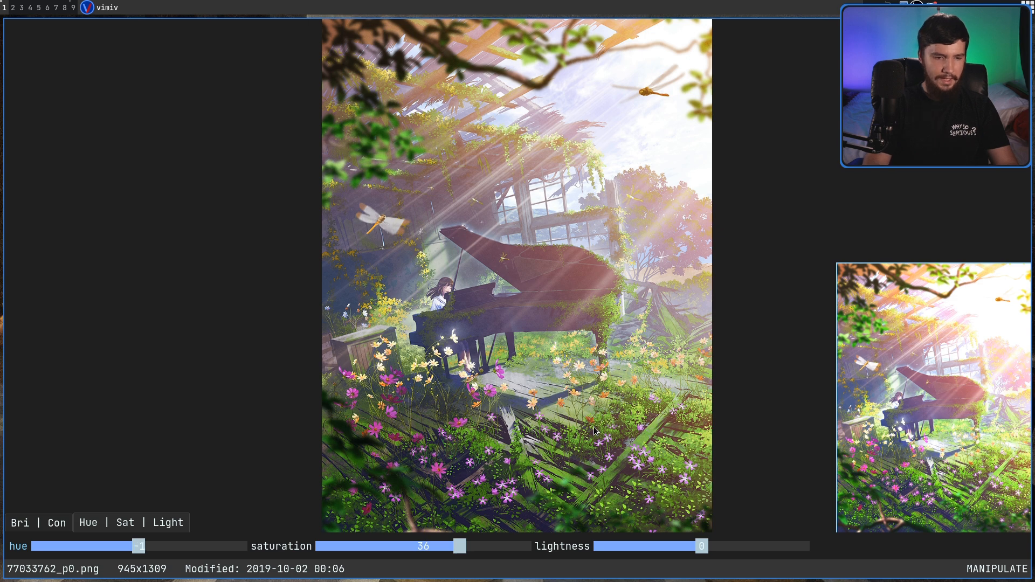
left_click_drag(130, 545, 112, 545)
type(":")
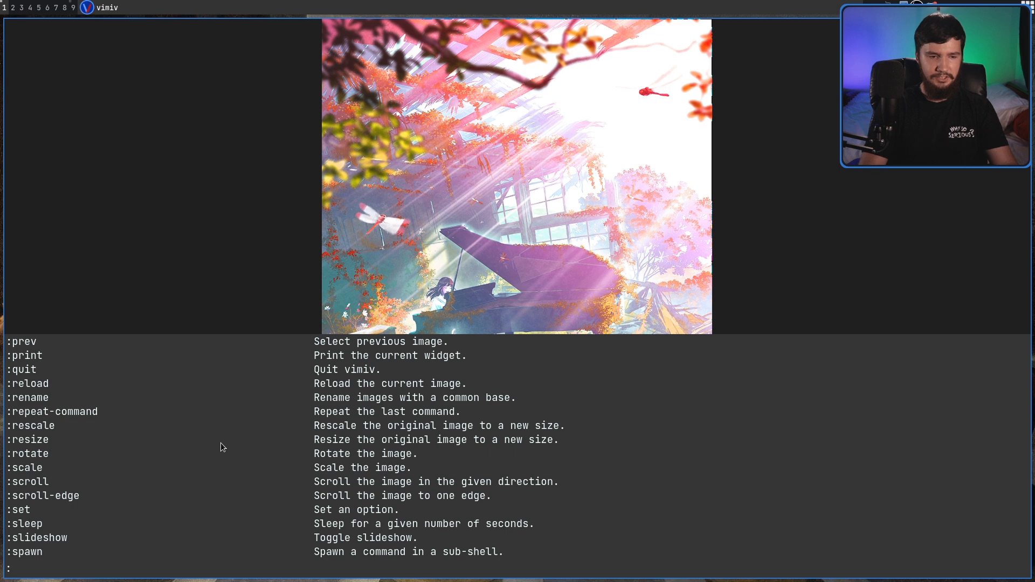
Browse the command completion list and begin the ':enter li' command for the library view
type("se")
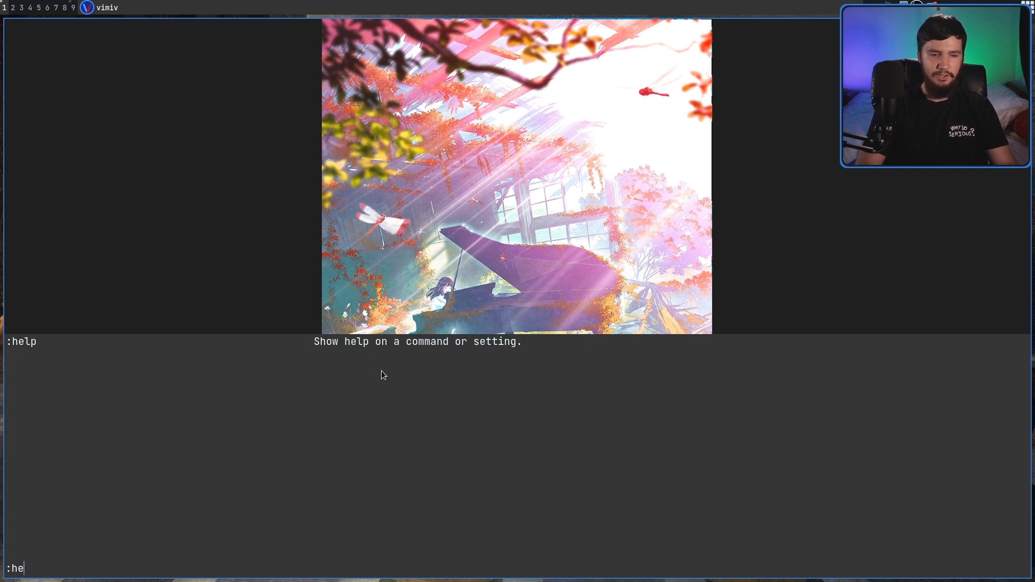
type("nter")
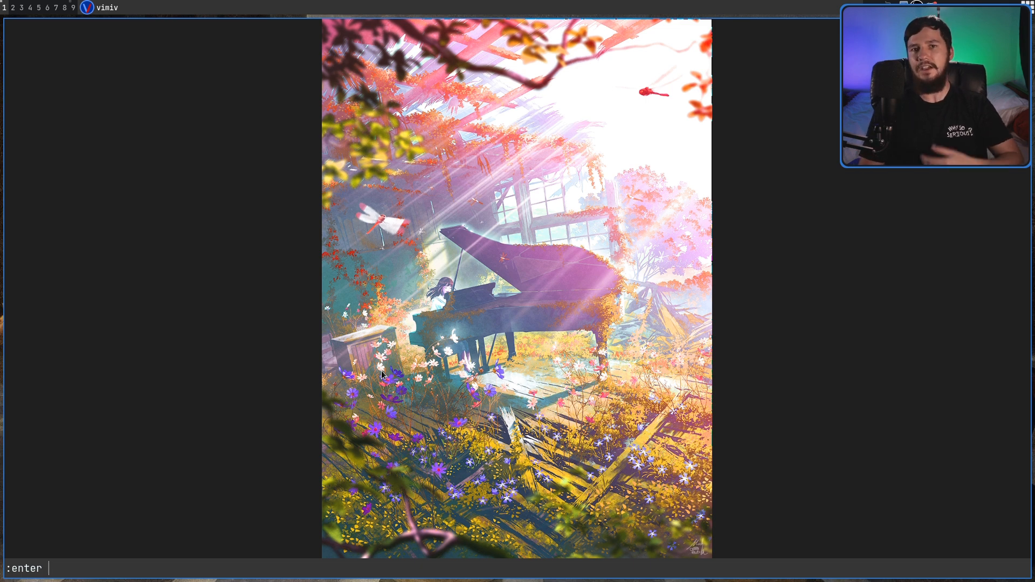
type("li")
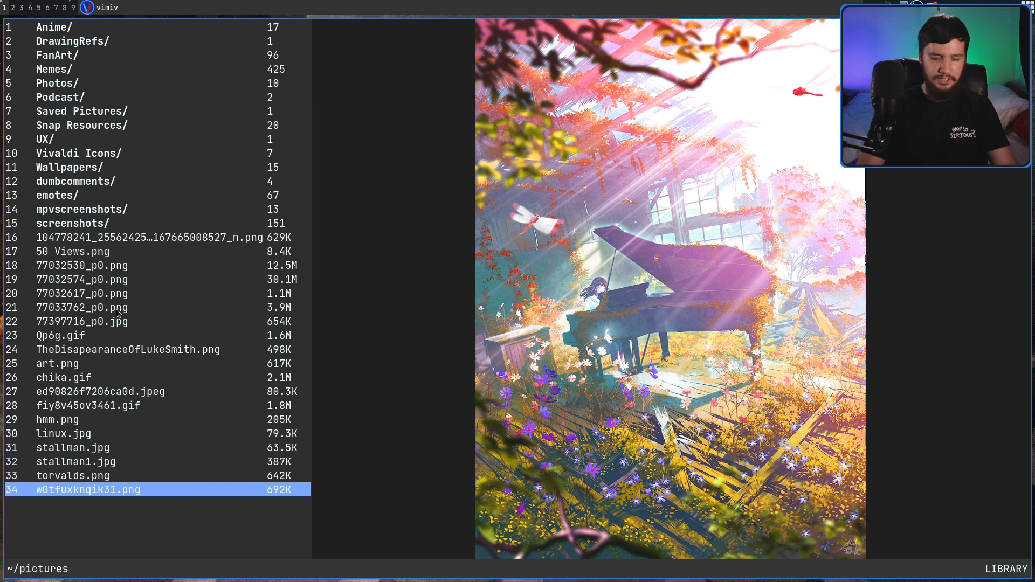
With the pictures library shown beside the image, start a :goto command to jump to a file
type(":goto")
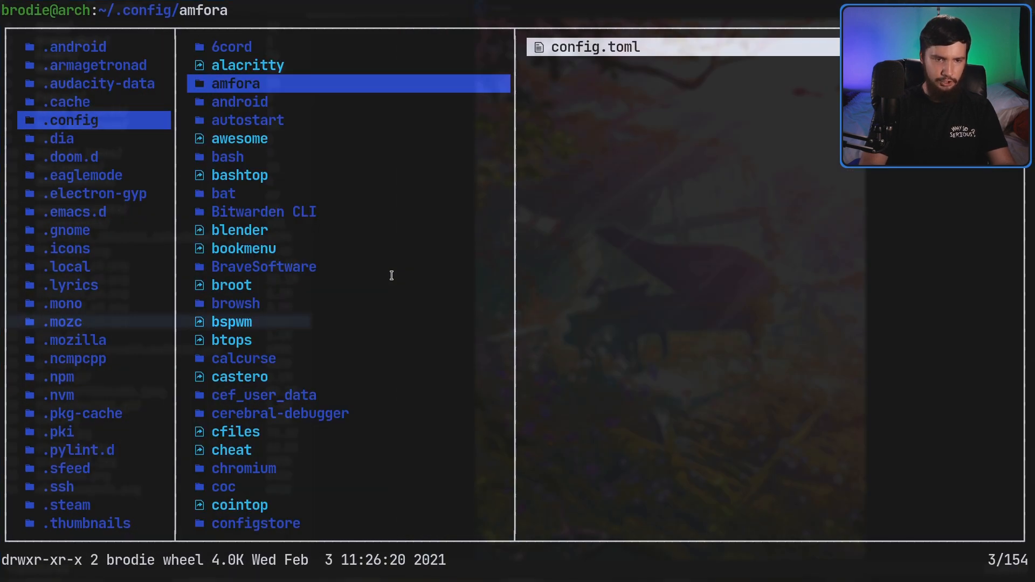
Search ~/.config in lf for the vimiv folder with /vi
type("/vi")
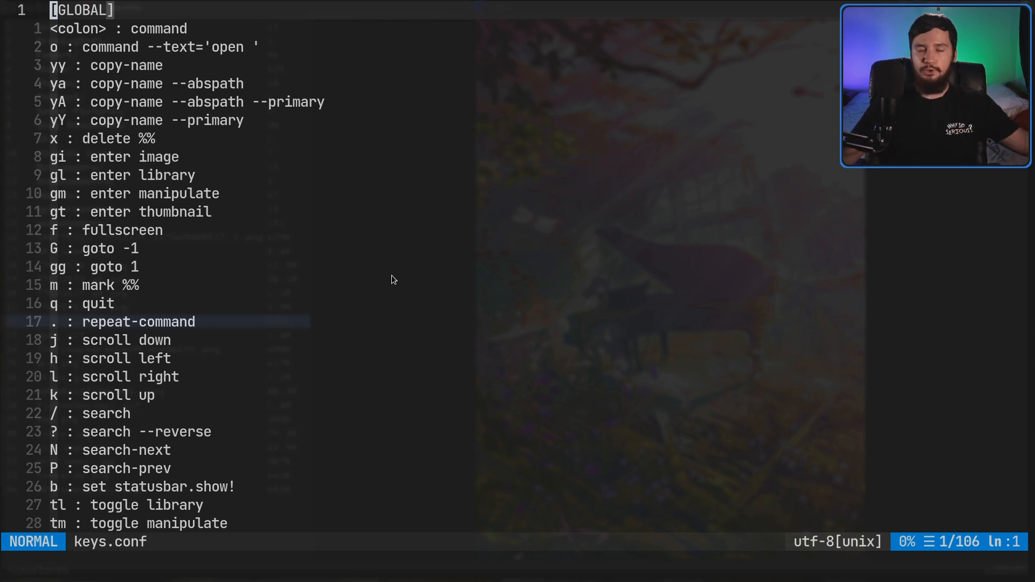
Briefly enter and leave insert mode in keys.conf, then scroll down to the library binding sections
key("i")
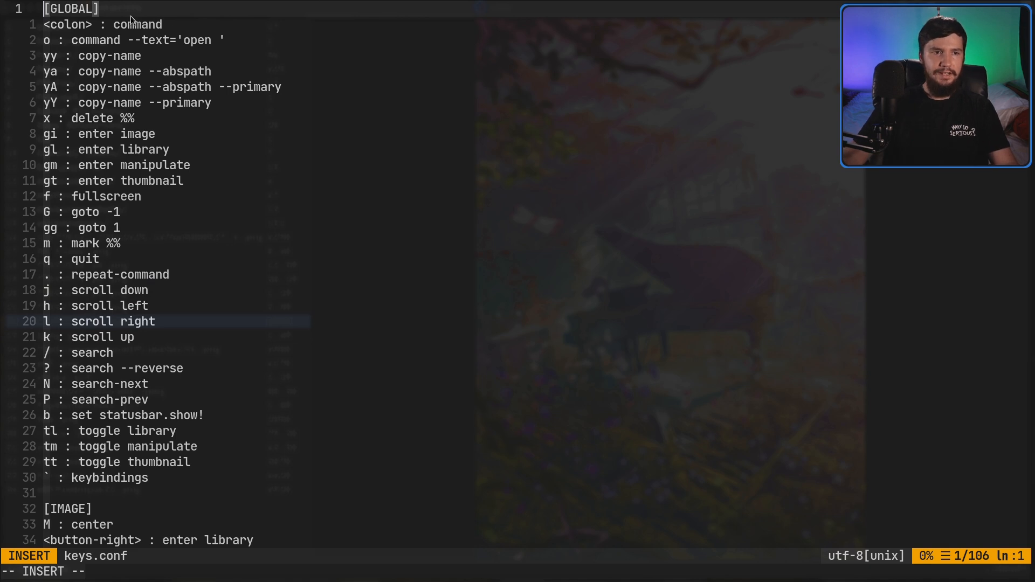
key("Escape")
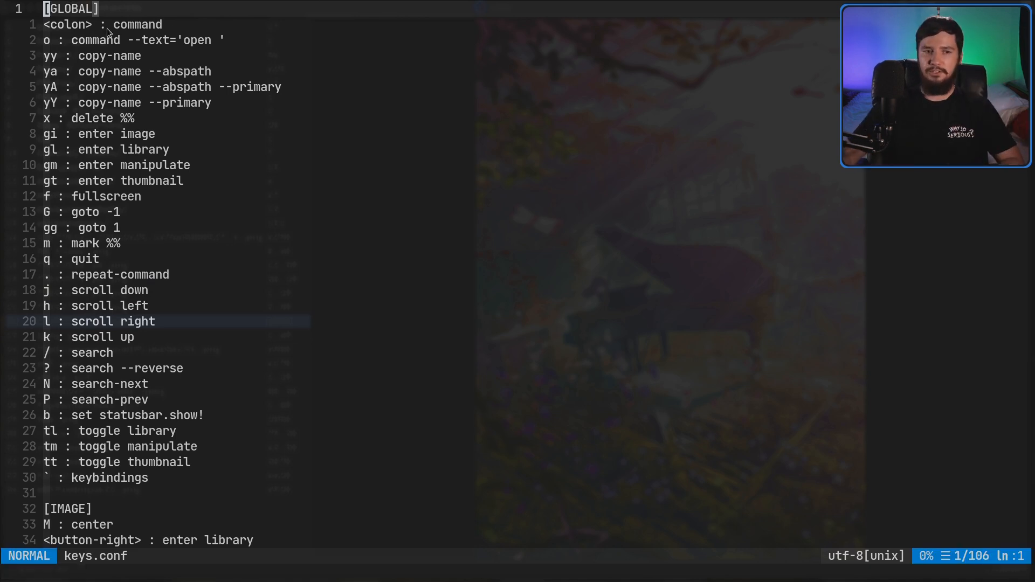
scroll("down", 3)
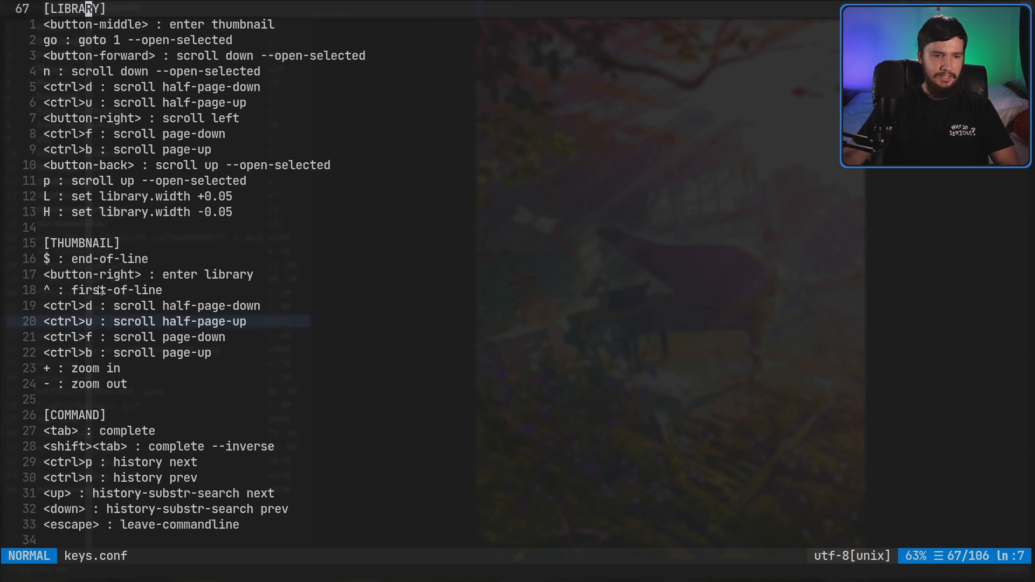
scroll("down", 3)
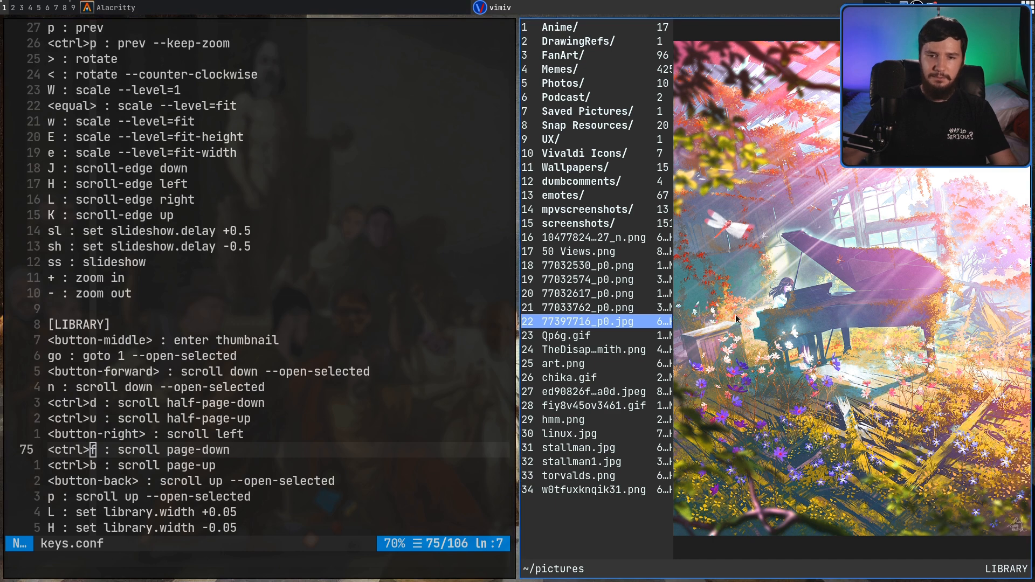
Retype the backtick binding's command in keys.conf as keybindings
type(": n")
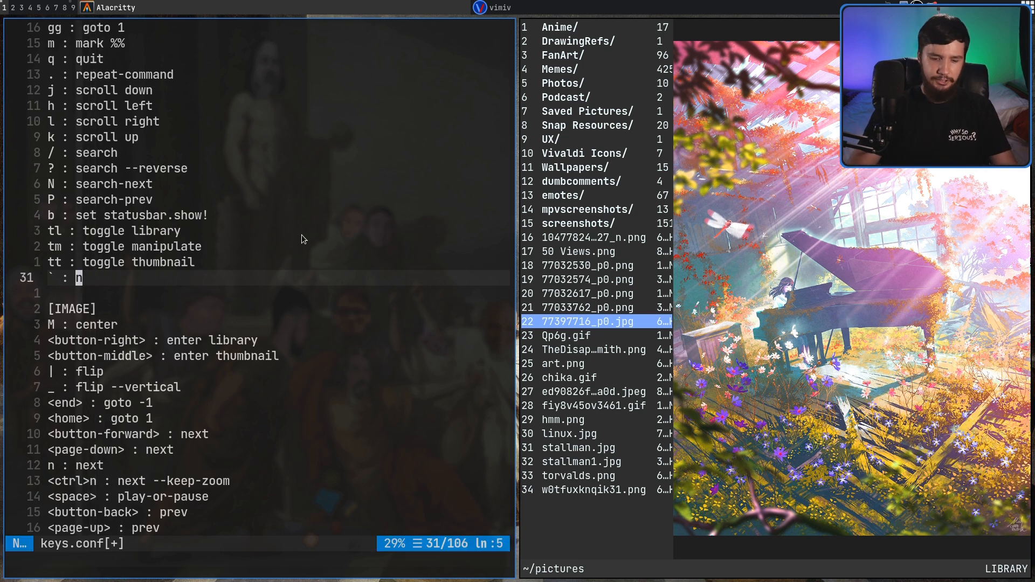
type("keybindings")
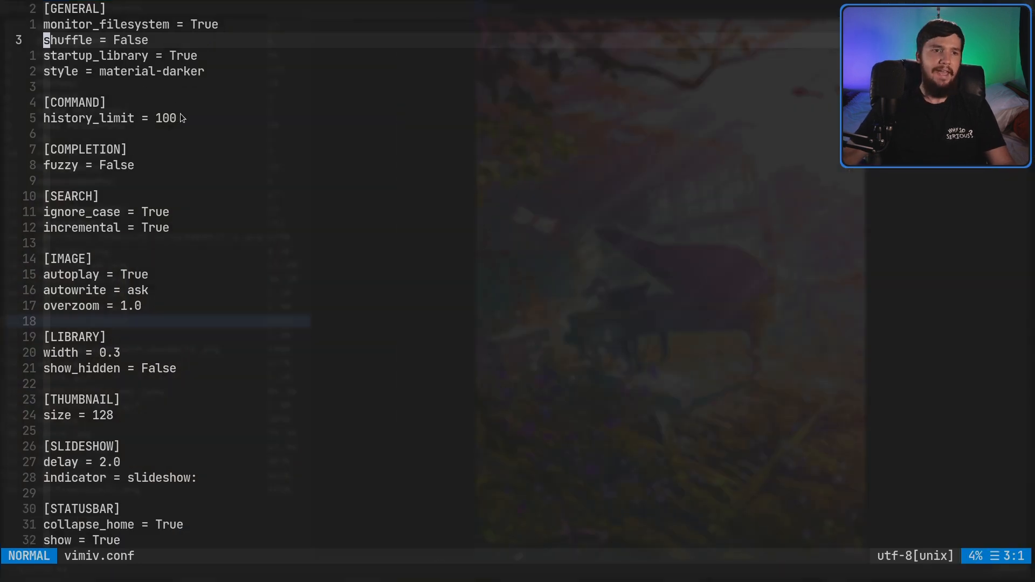
Select lines of vimiv.conf in visual line mode while reading its settings
key("V")
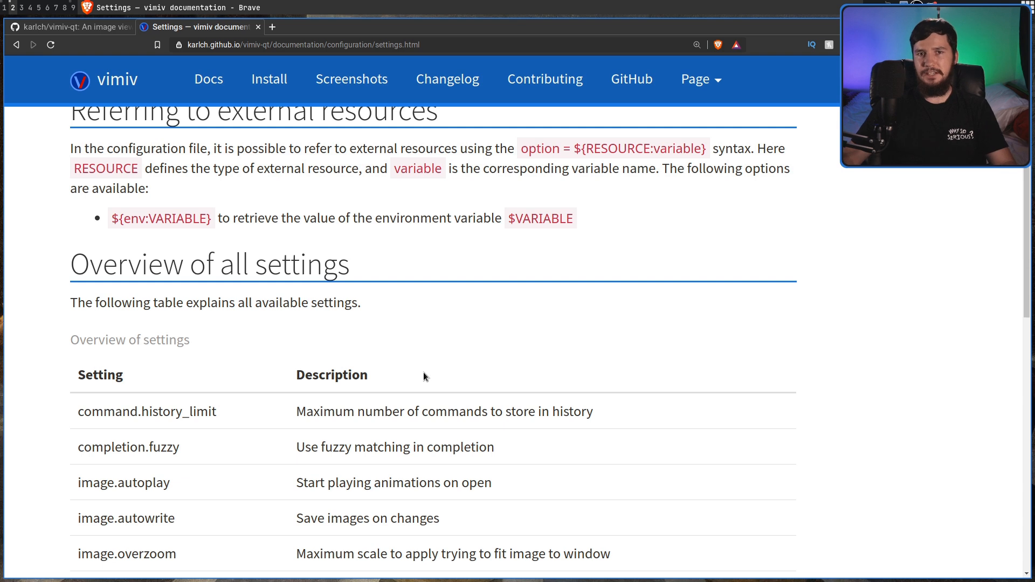
mouse_move(122, 410)
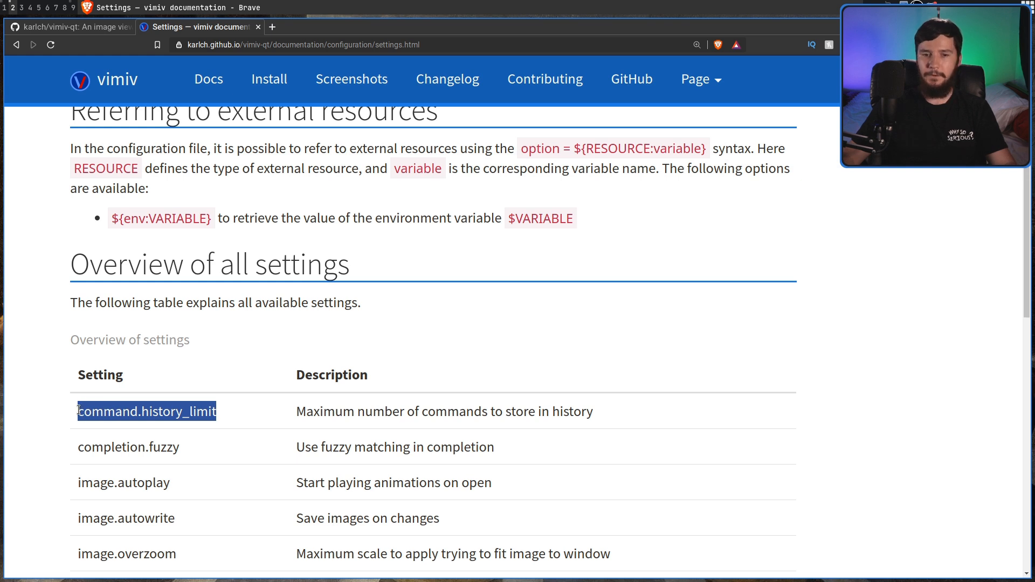
Select setting names in the docs Settings table and scroll it, leaving show_hidden unchanged back in vimiv.conf
left_click(258, 401)
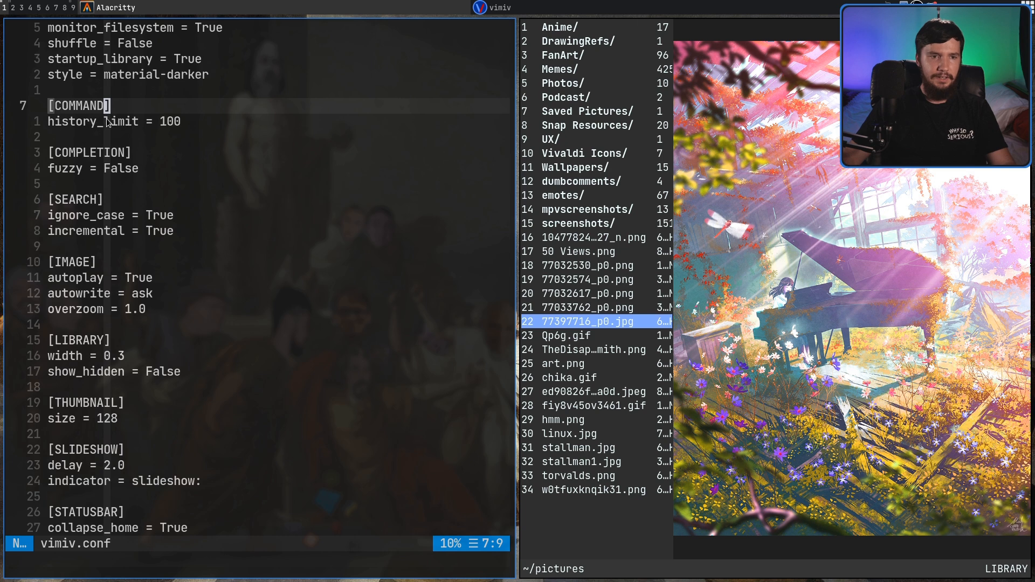
scroll("down", 3)
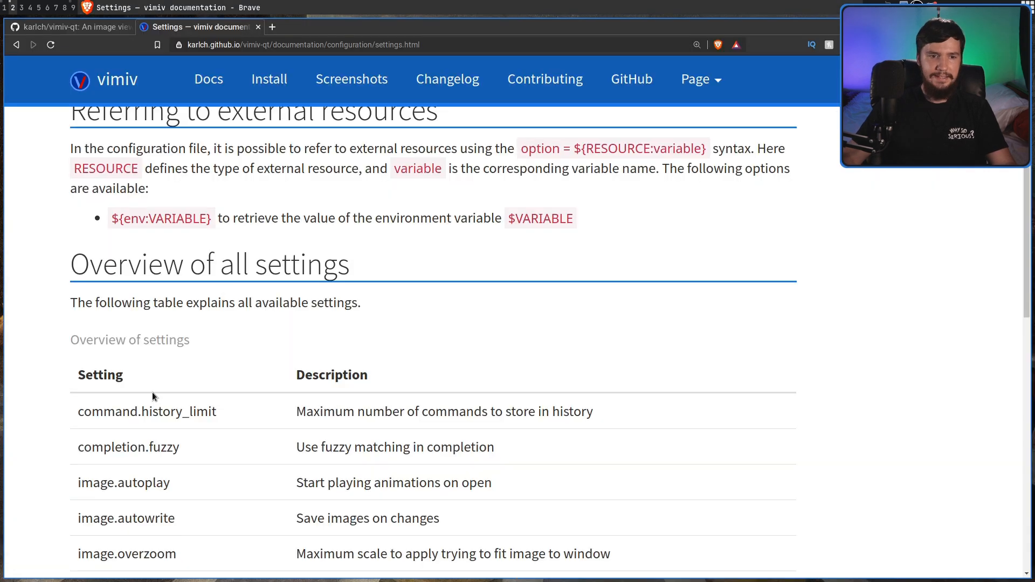
double_click(108, 410)
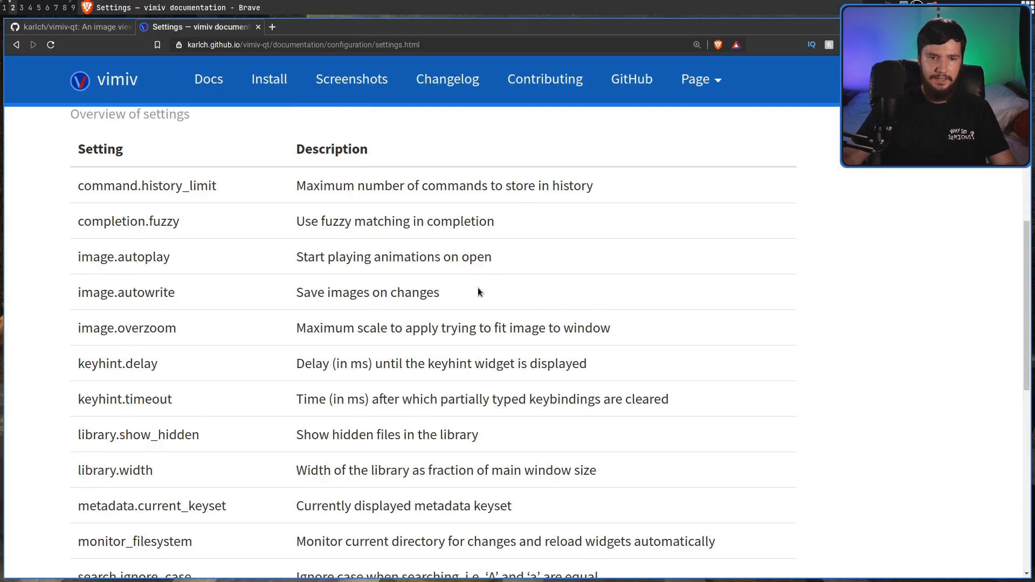
scroll("down", 3)
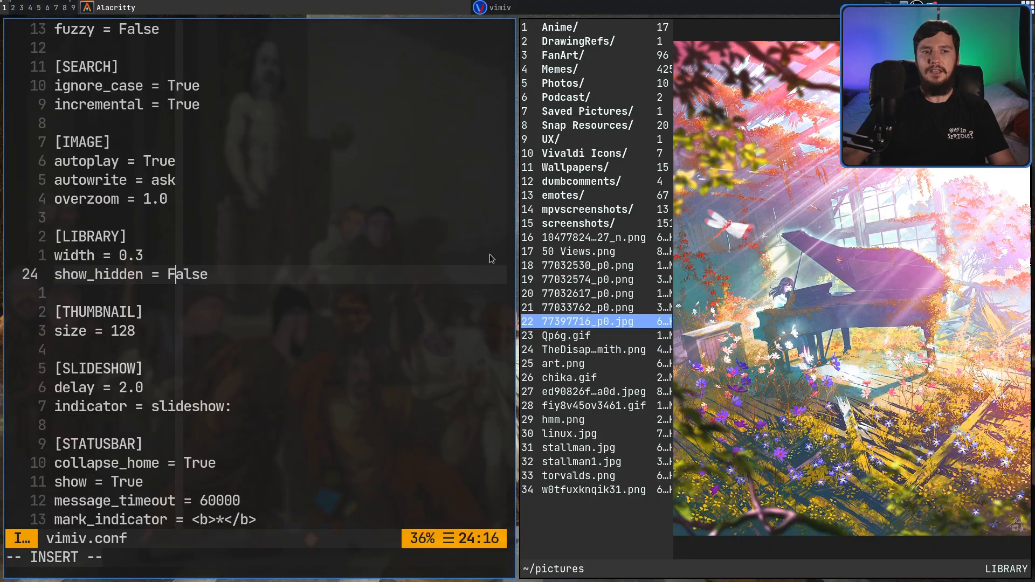
key("Escape")
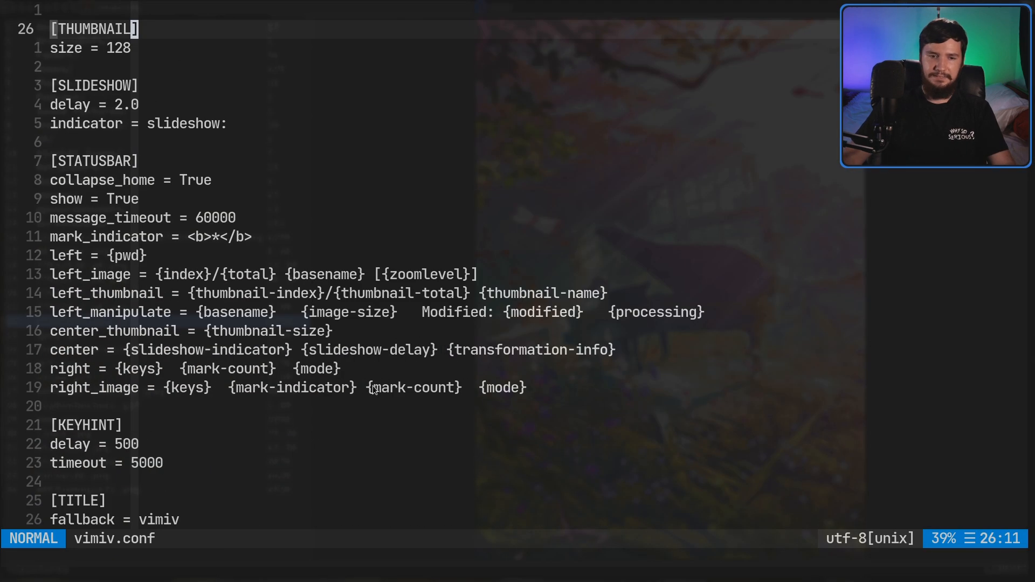
Highlight the statusbar, keyhint and title sections of vimiv.conf in visual line mode
key("V")
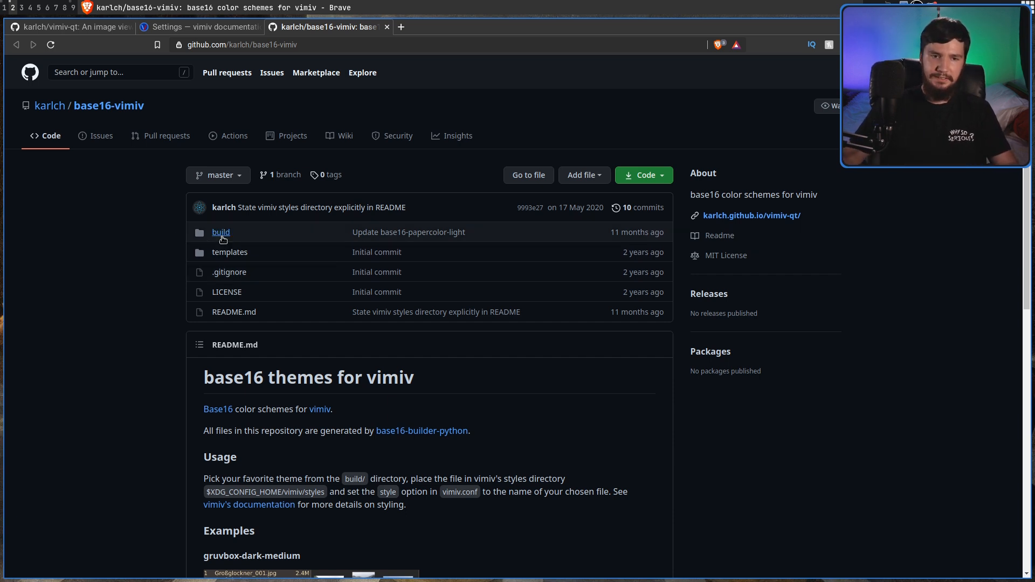
Enter base16-vimiv's build folder and scroll the list of base16 theme files
left_click(220, 231)
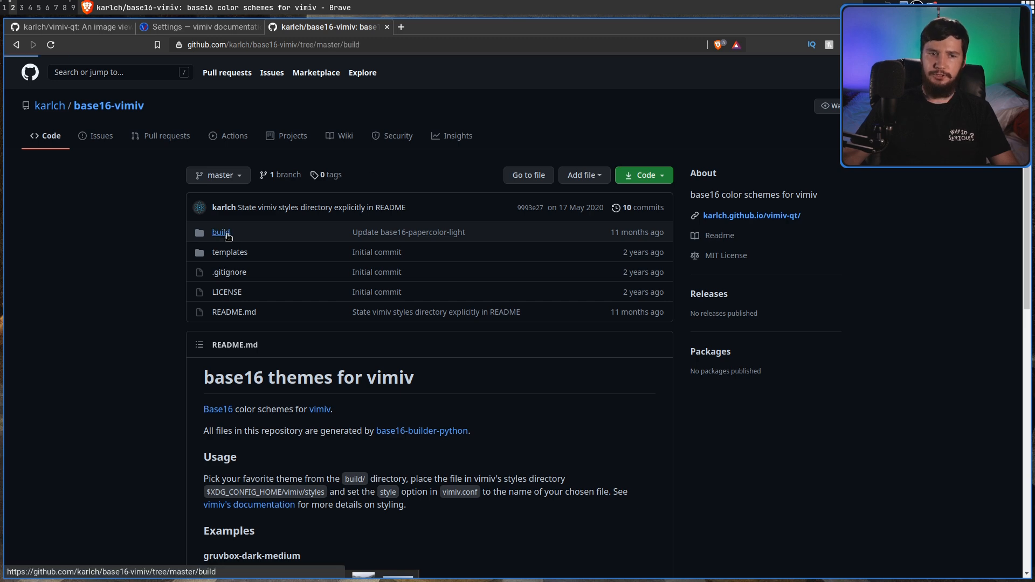
left_click(221, 231)
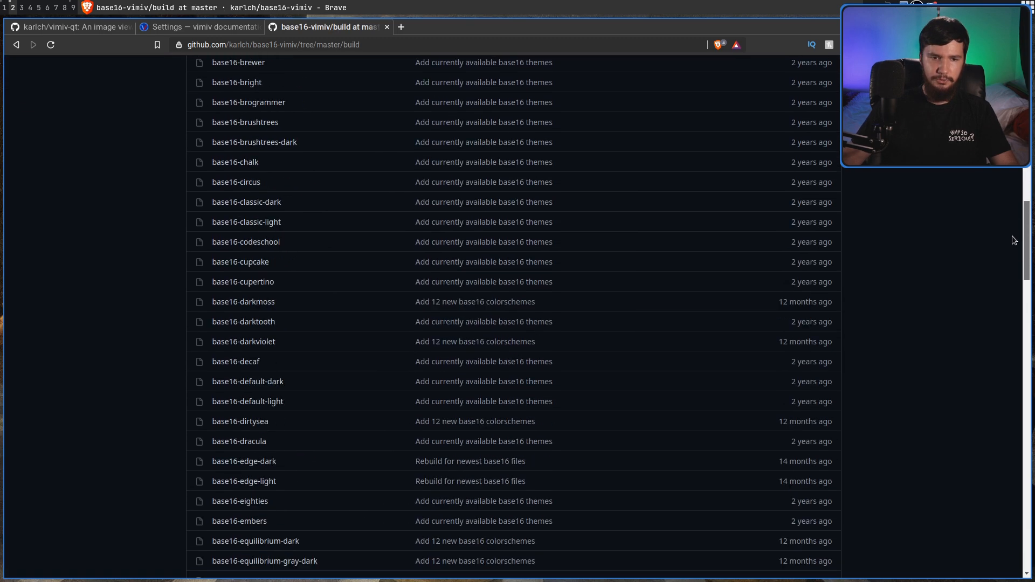
scroll("down", 3)
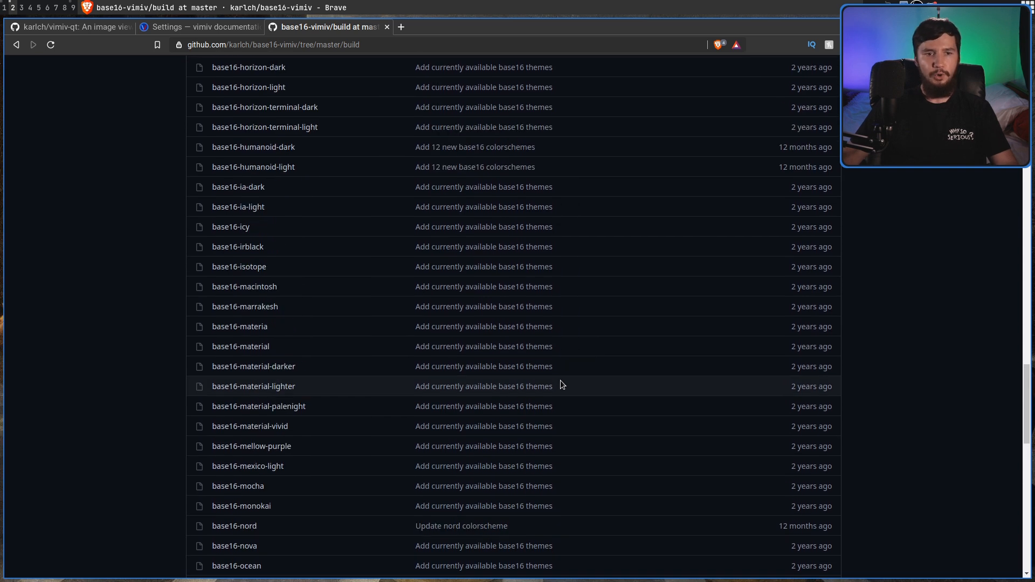
mouse_move(551, 382)
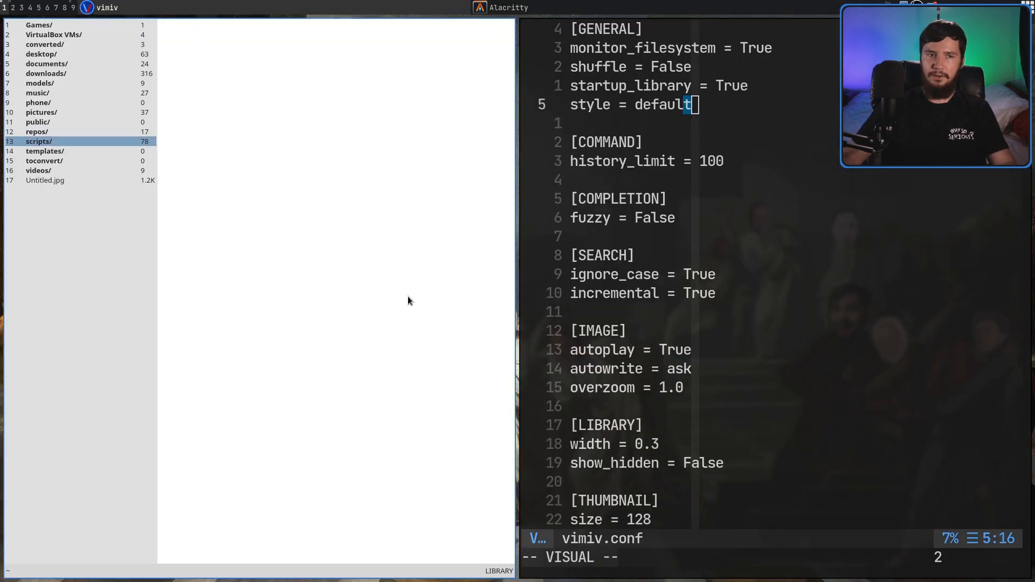
Leave editing mode in vimiv.conf after setting style = default, before viewing the material-darker theme
key("Escape")
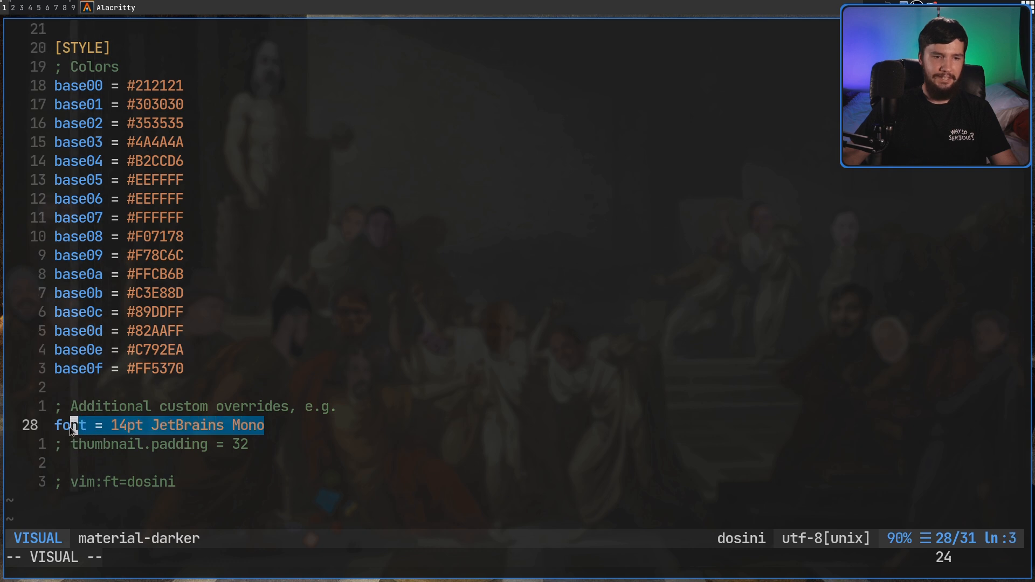
mouse_move(179, 414)
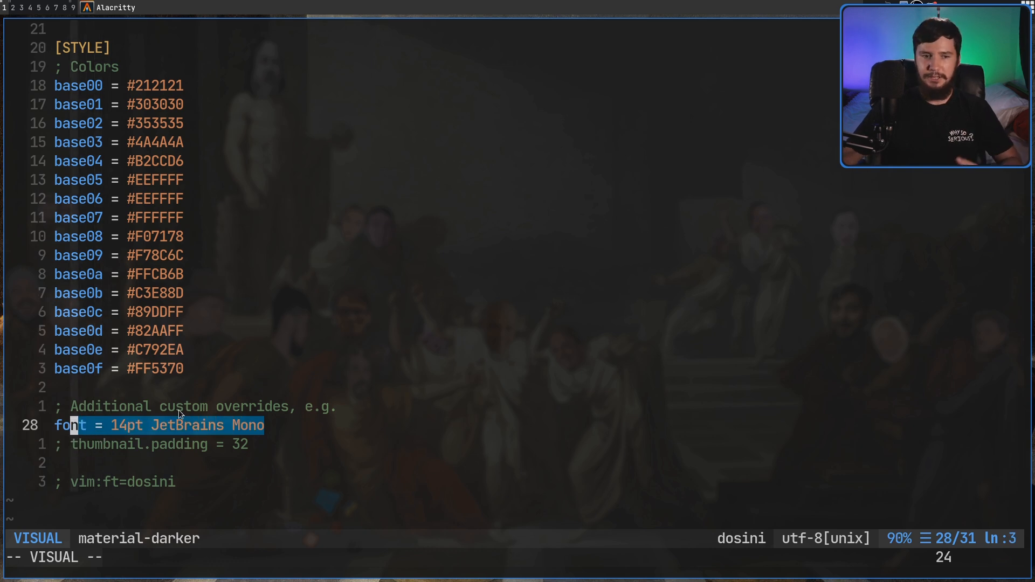
mouse_move(199, 412)
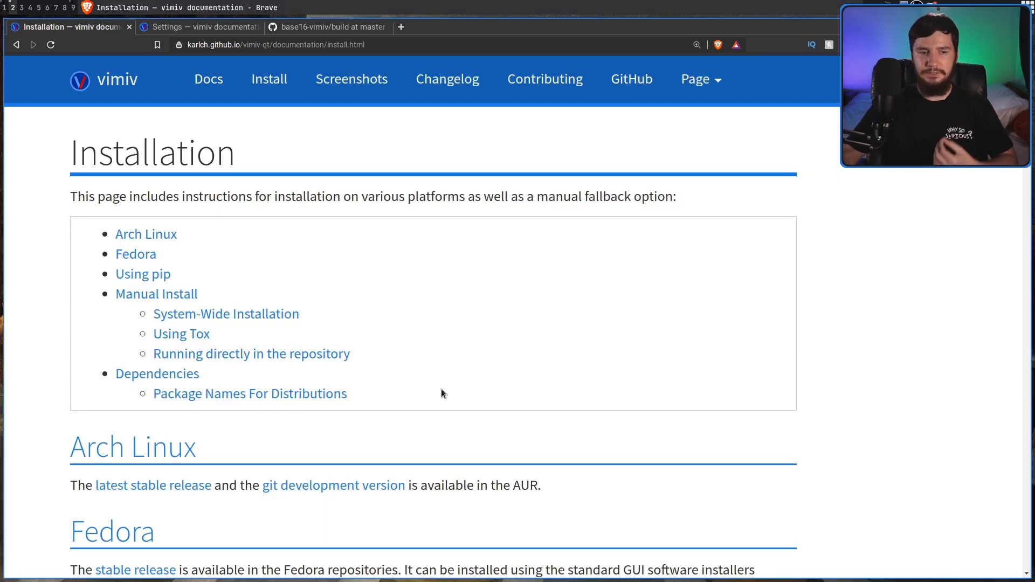
Scroll the Installation page past Arch Linux, Fedora and pip down to Manual Install
scroll("down", 3)
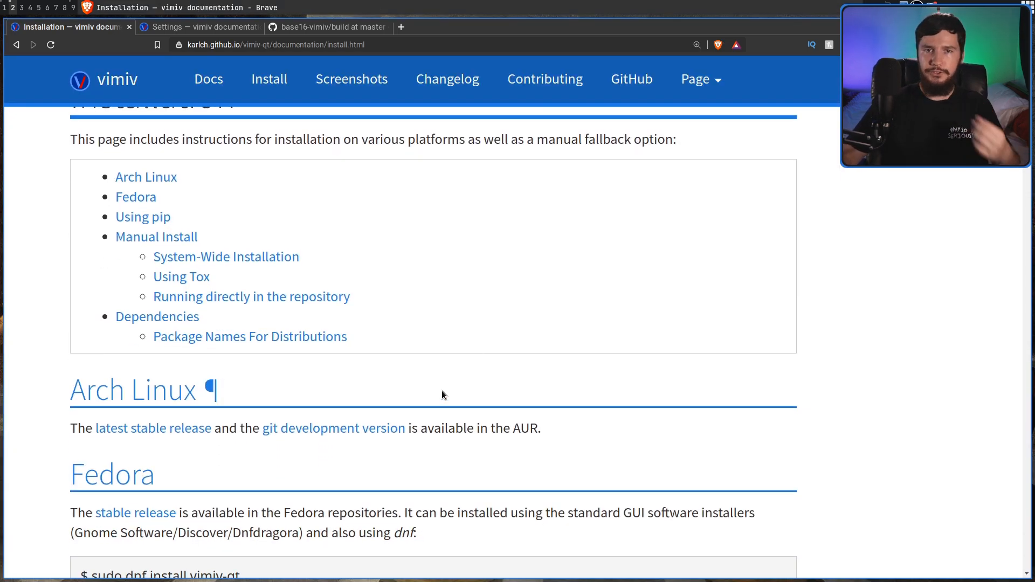
scroll("down", 3)
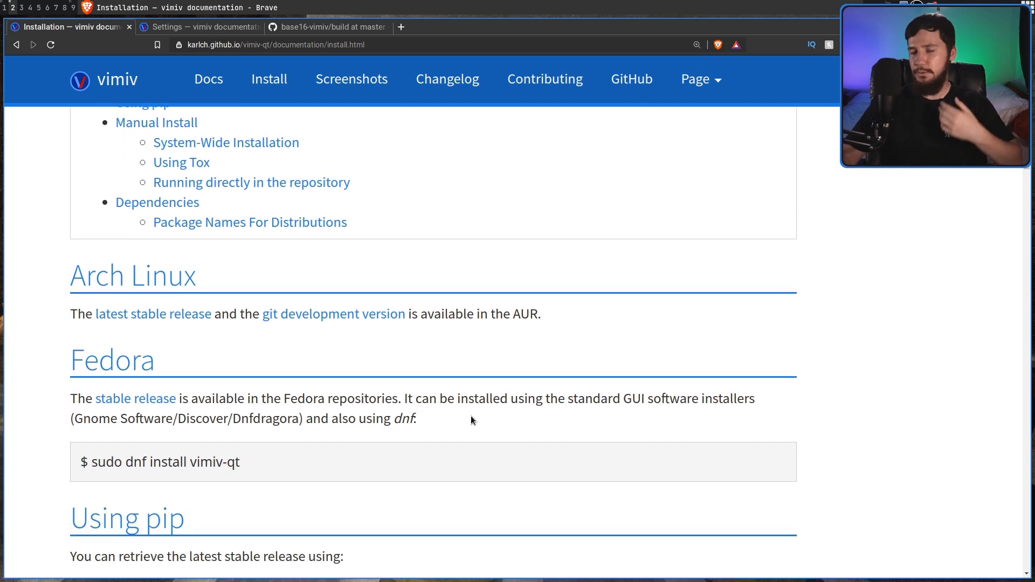
scroll("down", 3)
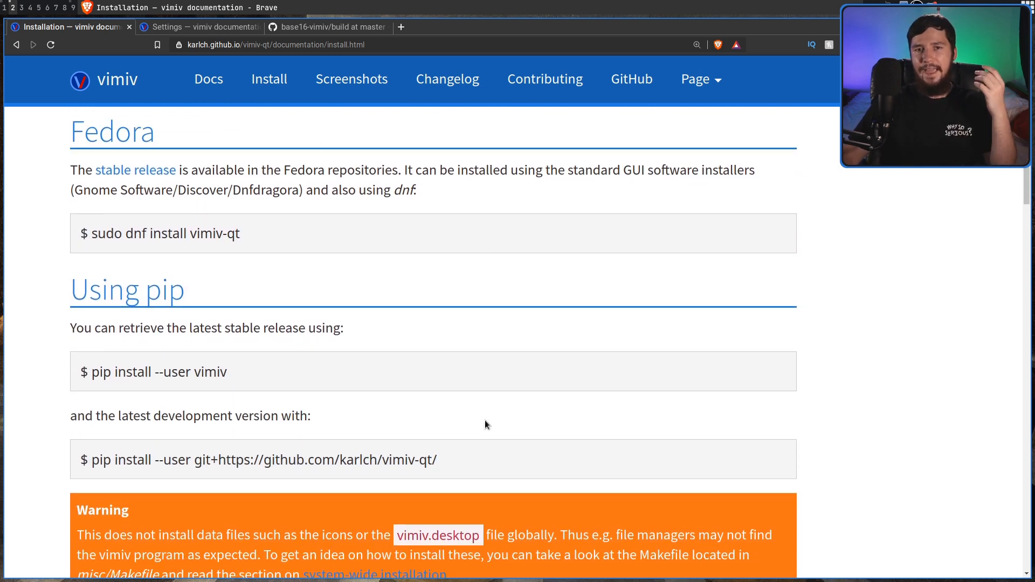
scroll("down", 3)
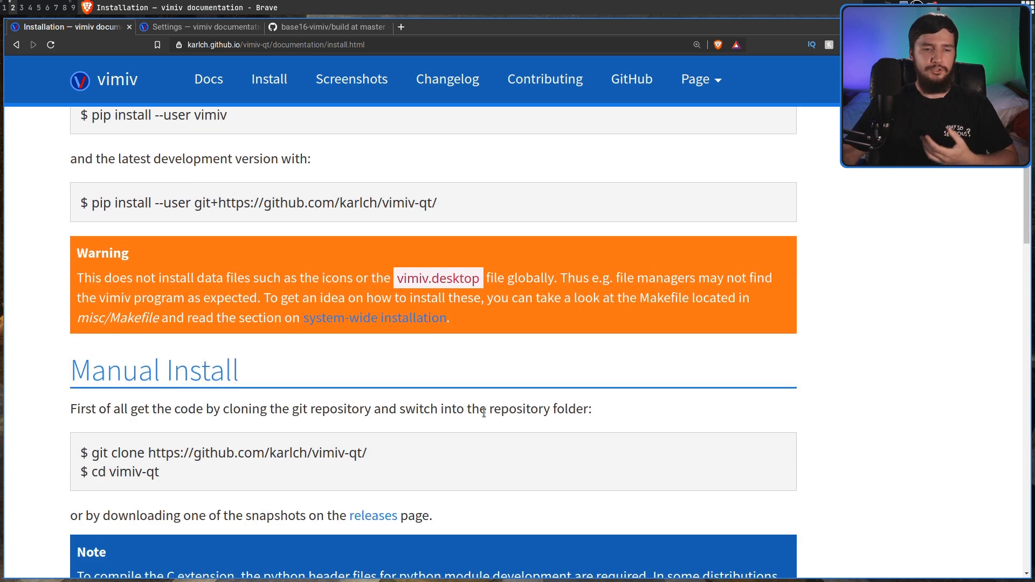